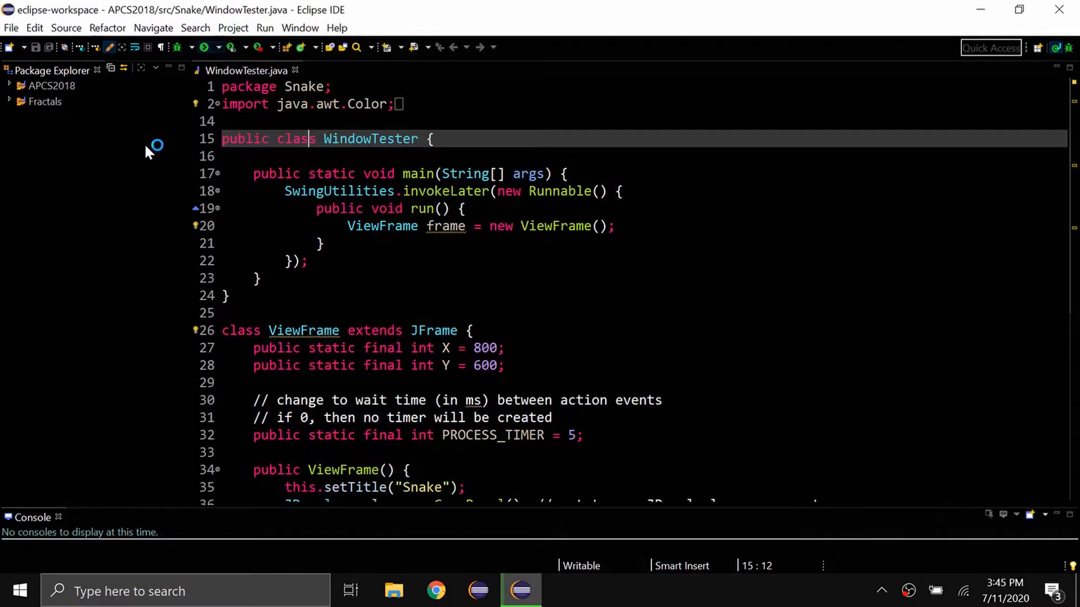
Step: Run WindowTester.java, play Snake to Game Over, then close the game window
{"action": "left_click", "coordinate": [201, 47]}
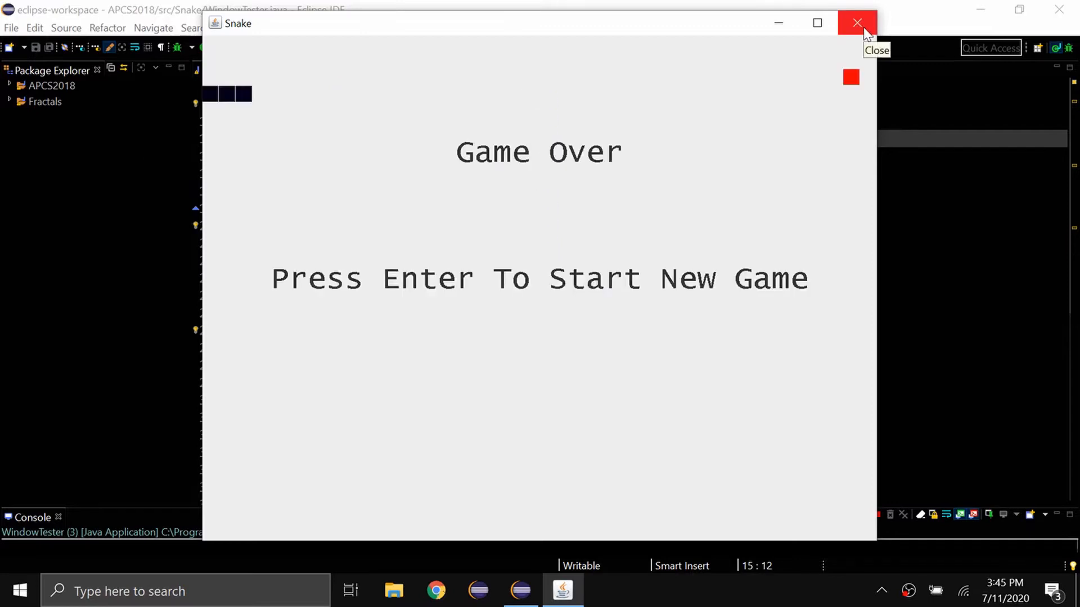
{"action": "left_click", "coordinate": [856, 23]}
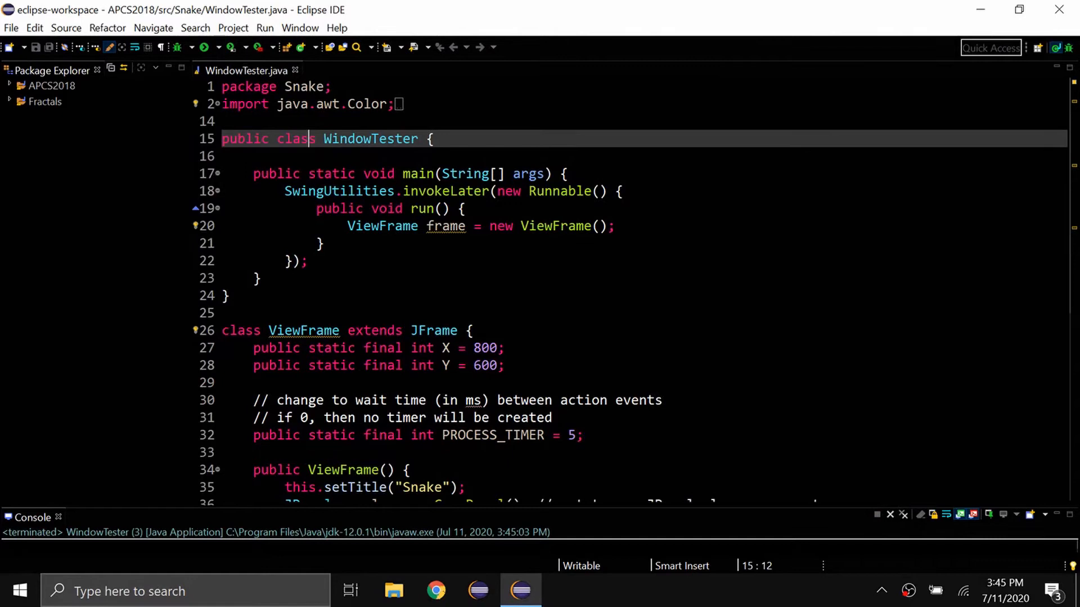
{"action": "mouse_move", "coordinate": [10, 27]}
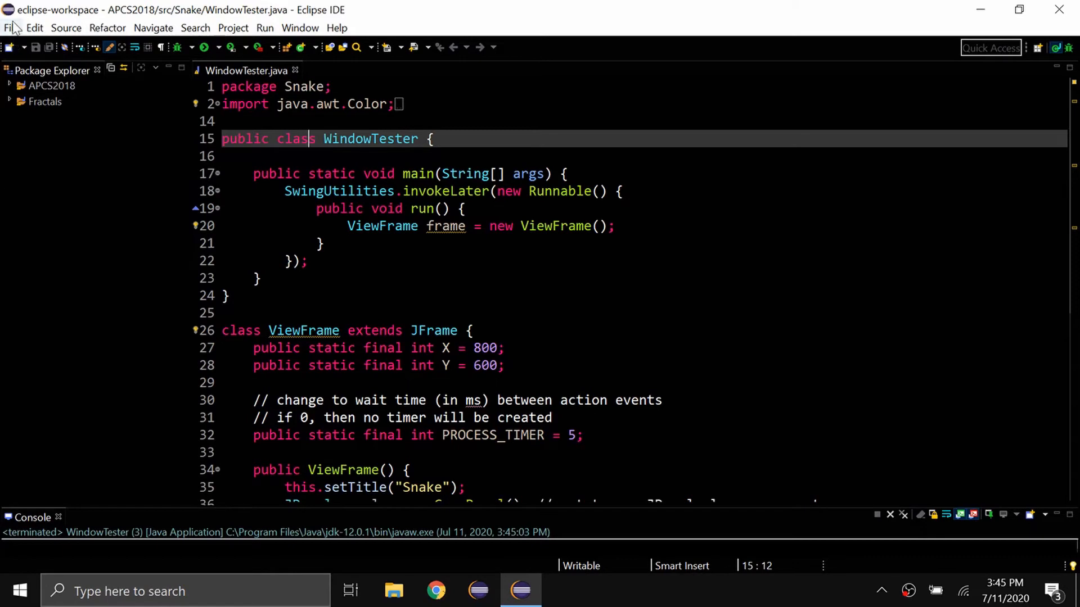
Step: Start a Runnable JAR file export from the Java category via File > Export
{"action": "left_click", "coordinate": [10, 27]}
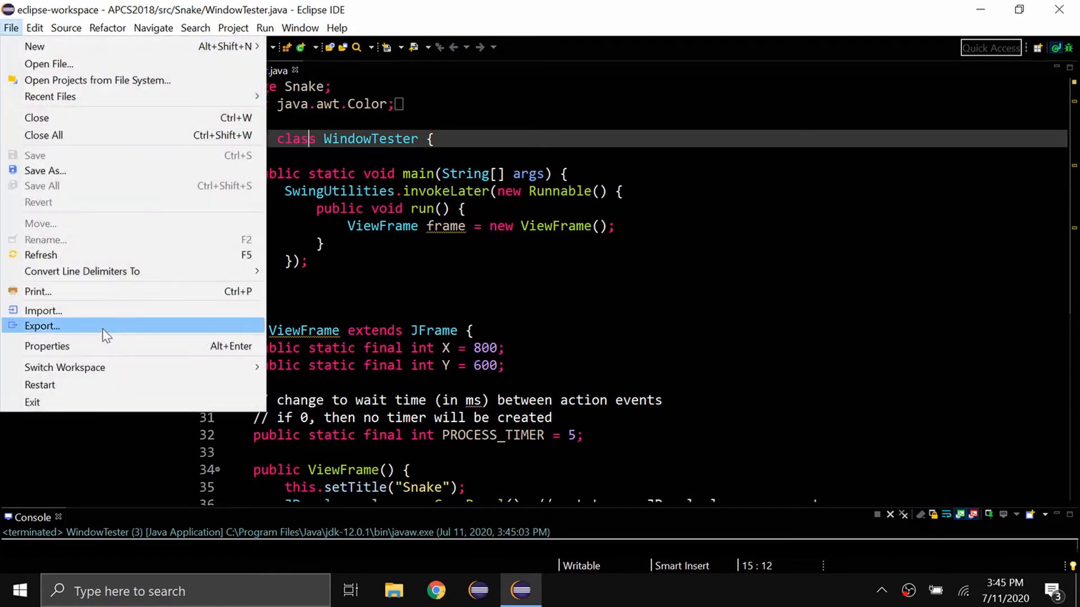
{"action": "left_click", "coordinate": [42, 326]}
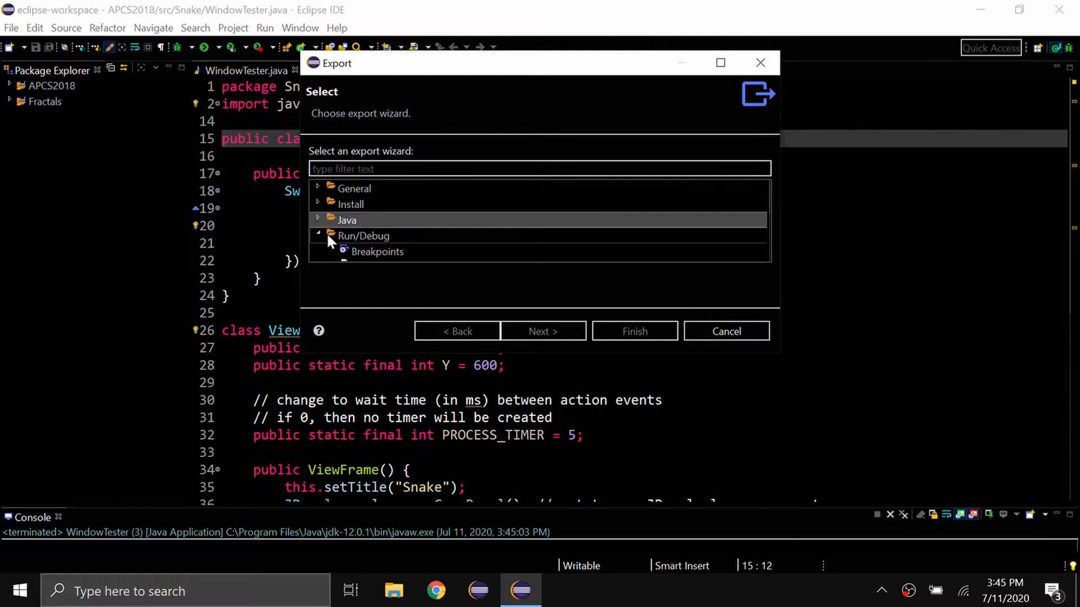
{"action": "left_click", "coordinate": [318, 235]}
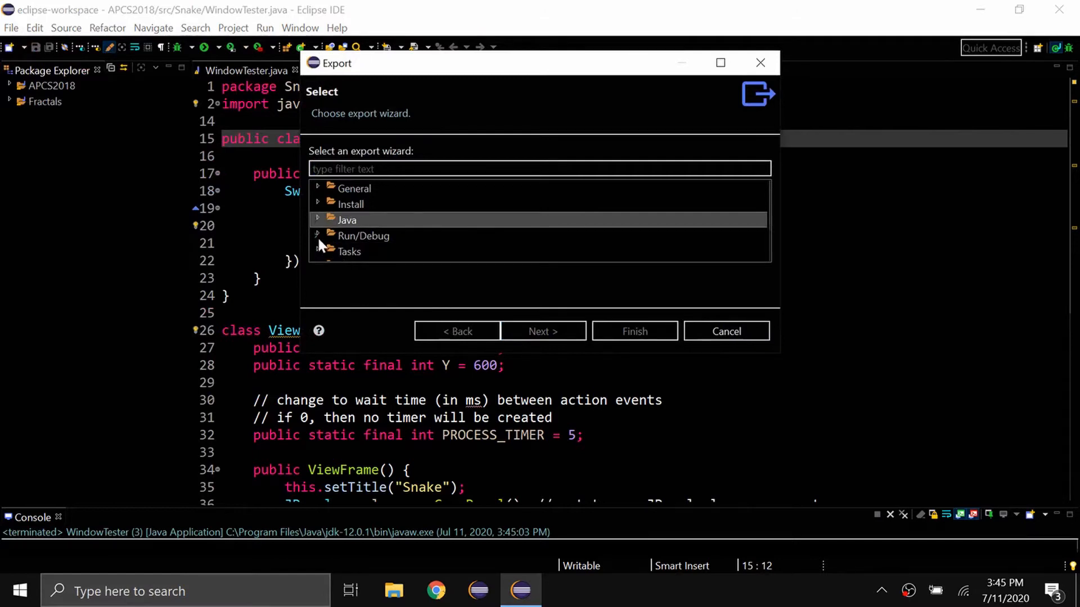
{"action": "mouse_move", "coordinate": [324, 227]}
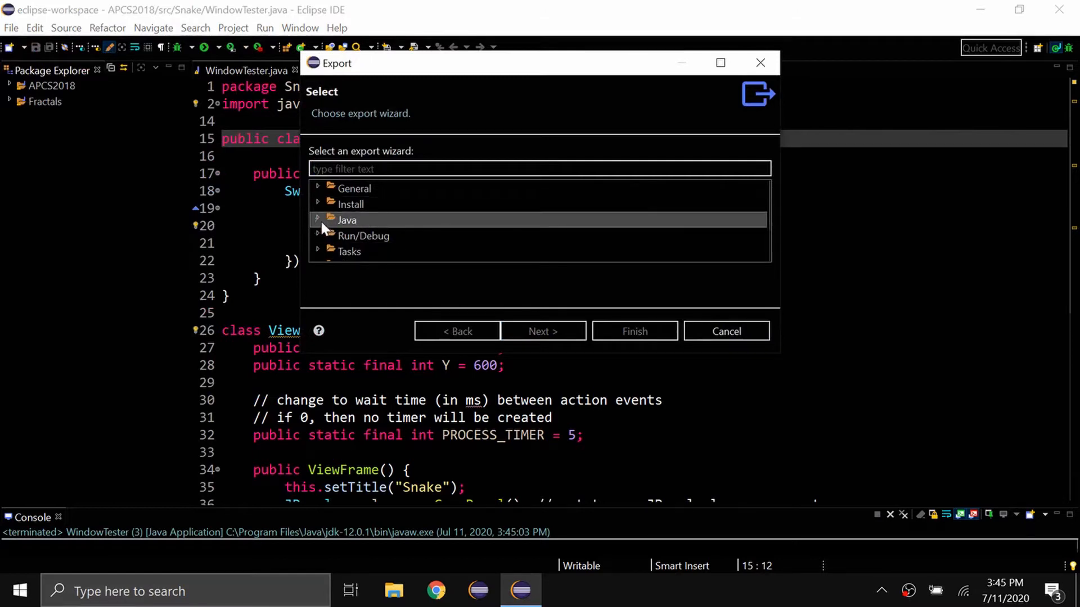
{"action": "left_click", "coordinate": [318, 220]}
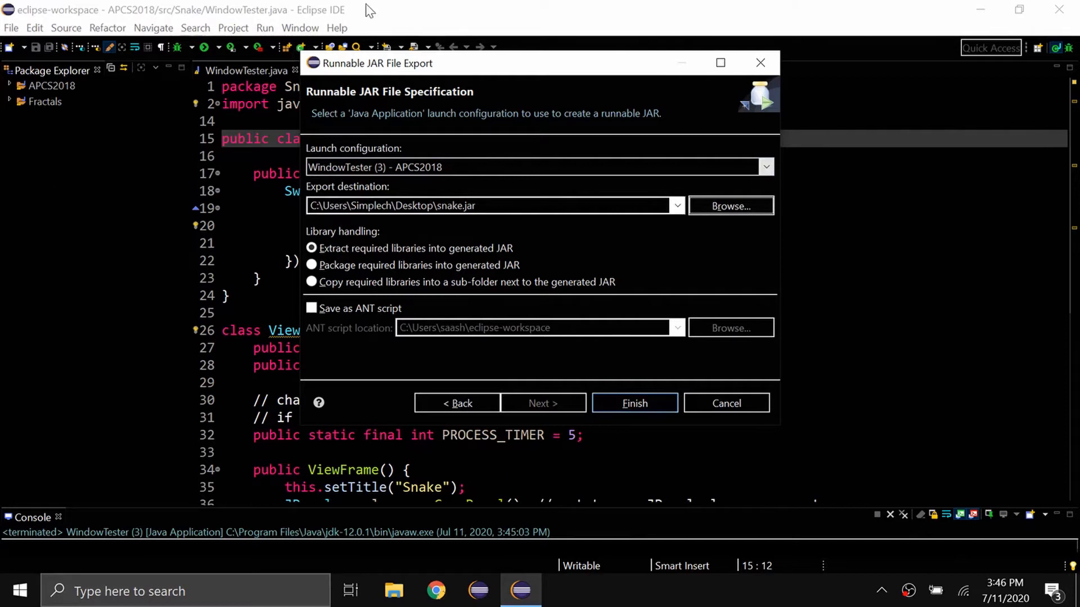
{"action": "mouse_move", "coordinate": [386, 17]}
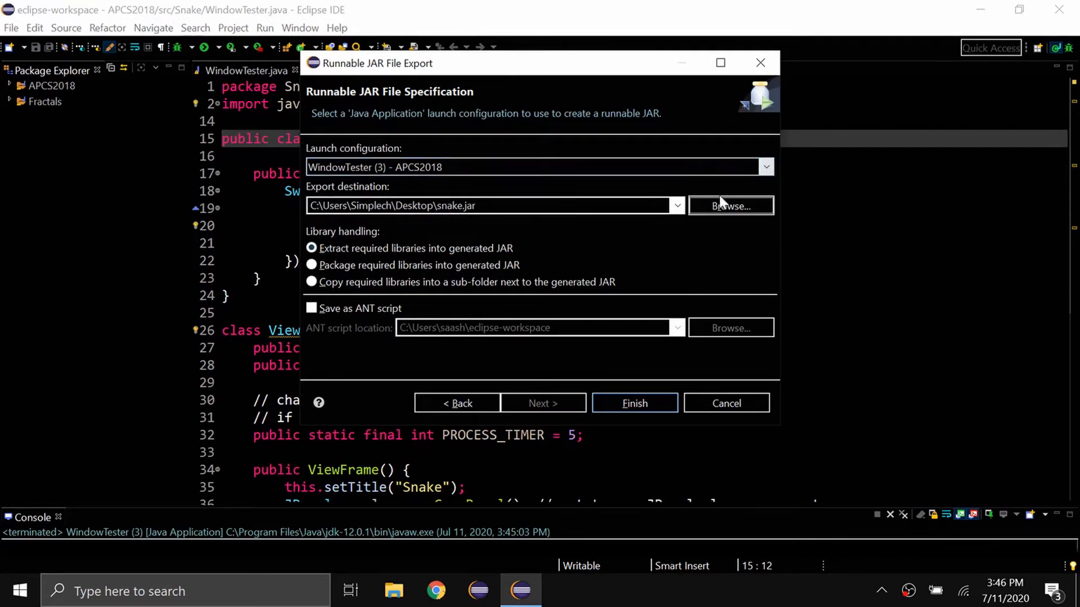
Step: Export the WindowTester launch configuration as snake.jar on the Desktop
{"action": "left_click", "coordinate": [730, 205]}
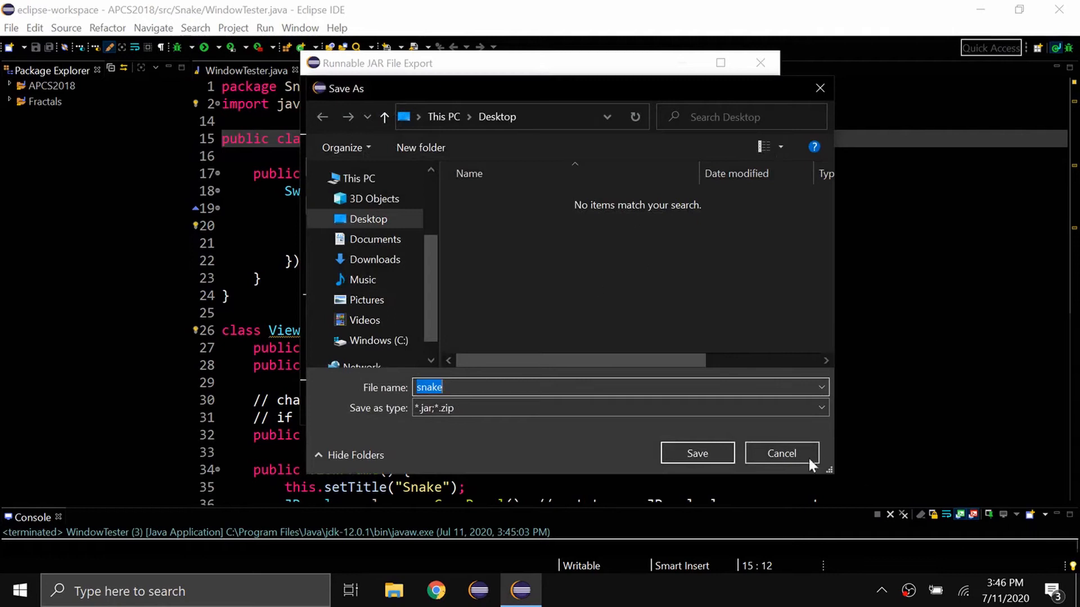
{"action": "left_click", "coordinate": [696, 454]}
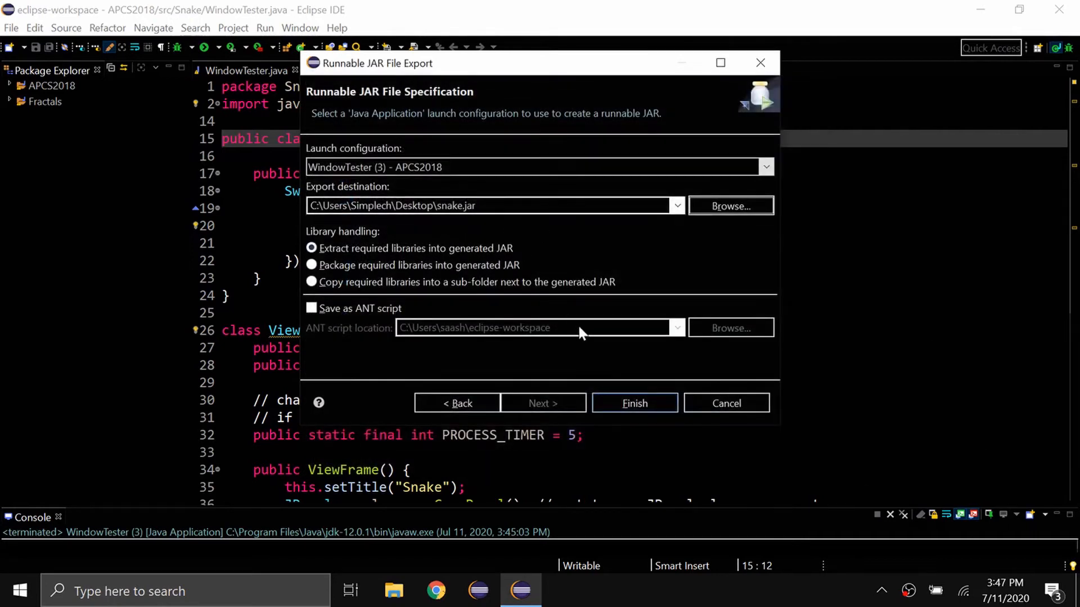
{"action": "left_click", "coordinate": [633, 403]}
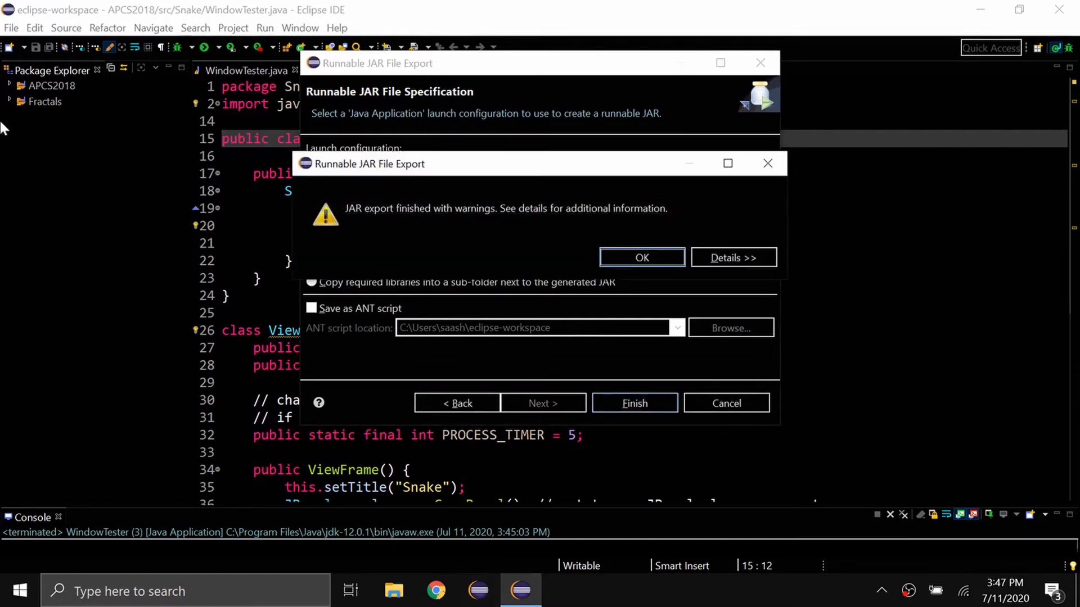
{"action": "mouse_move", "coordinate": [619, 230]}
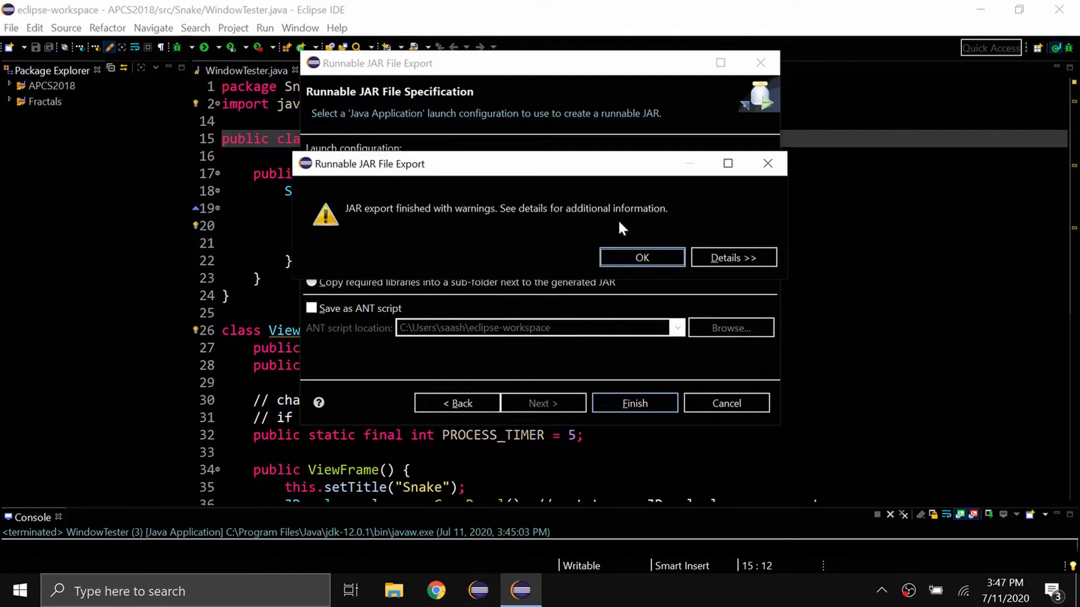
Step: Review the export's compile-warning details, then dismiss the result dialog
{"action": "left_click", "coordinate": [733, 256]}
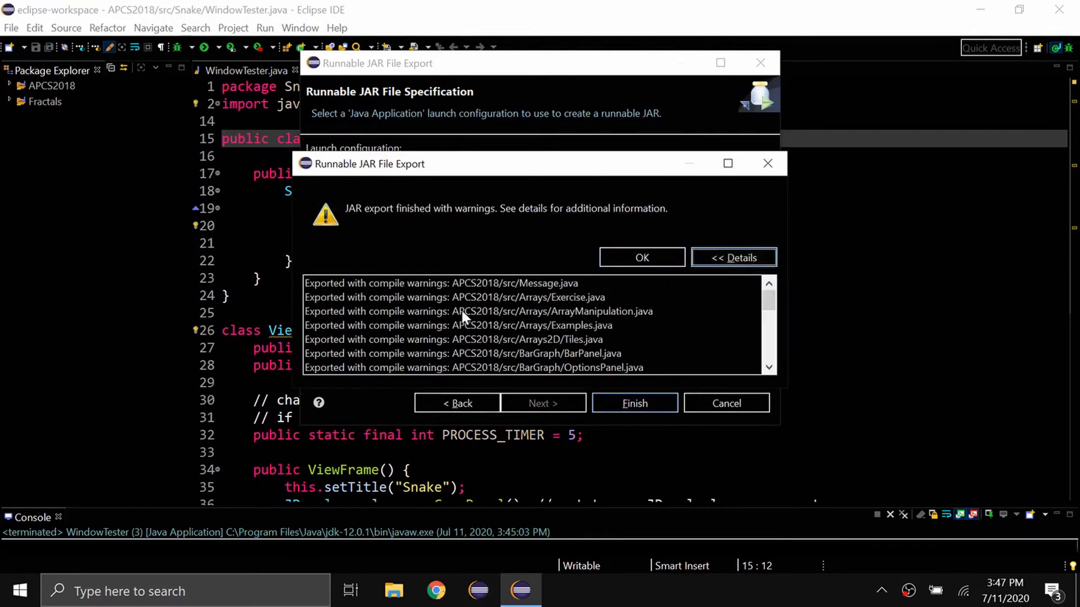
{"action": "scroll", "scroll_direction": "down", "scroll_amount": 3}
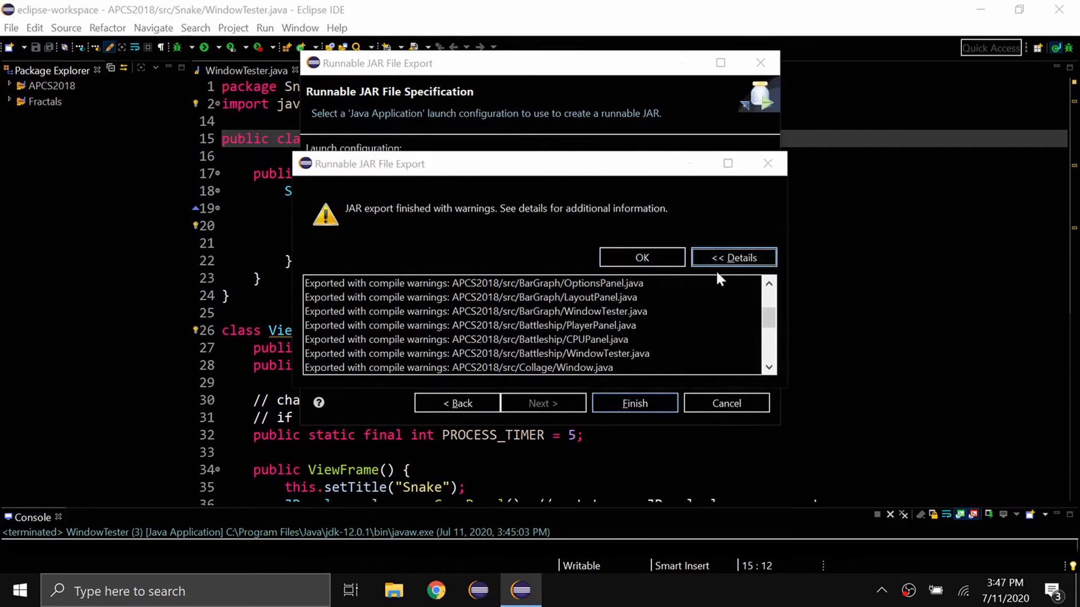
{"action": "left_click", "coordinate": [640, 257]}
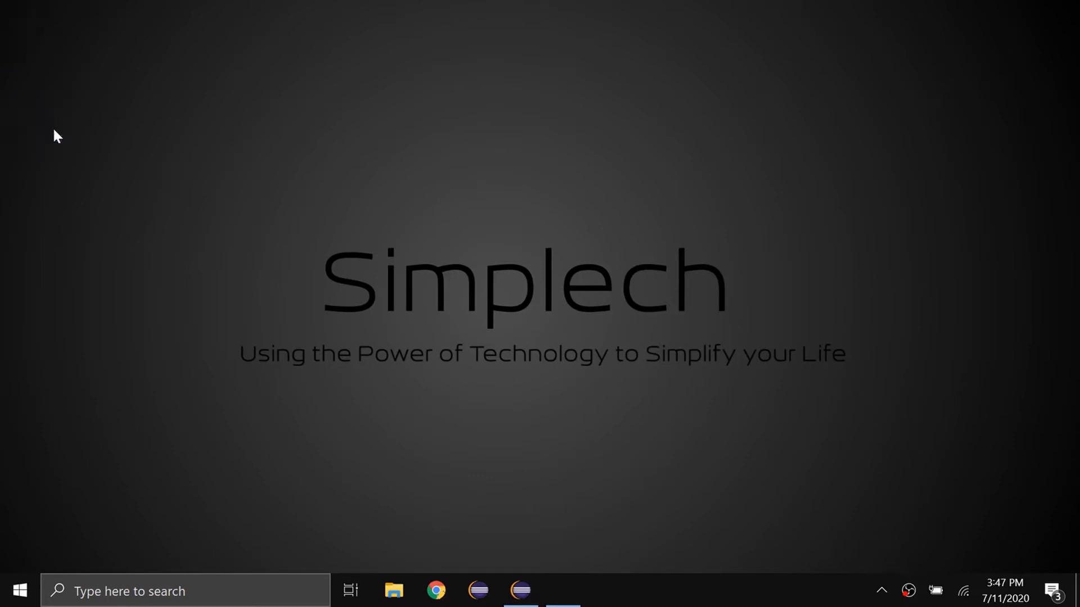
Step: Launch snake.jar from the desktop to confirm the game runs, then close it
{"action": "double_click", "coordinate": [31, 115]}
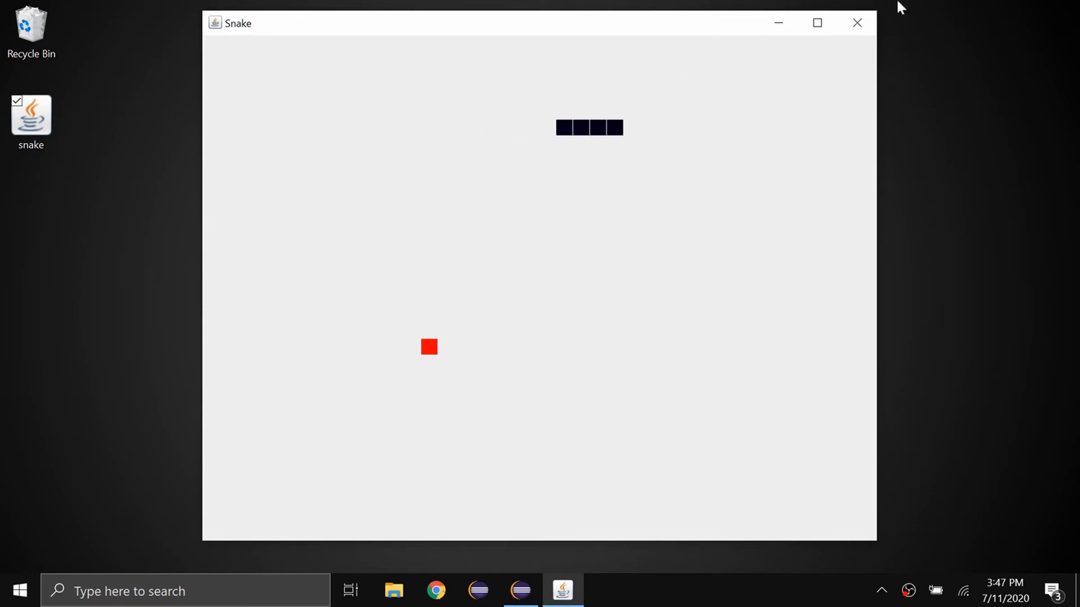
{"action": "left_click", "coordinate": [857, 22]}
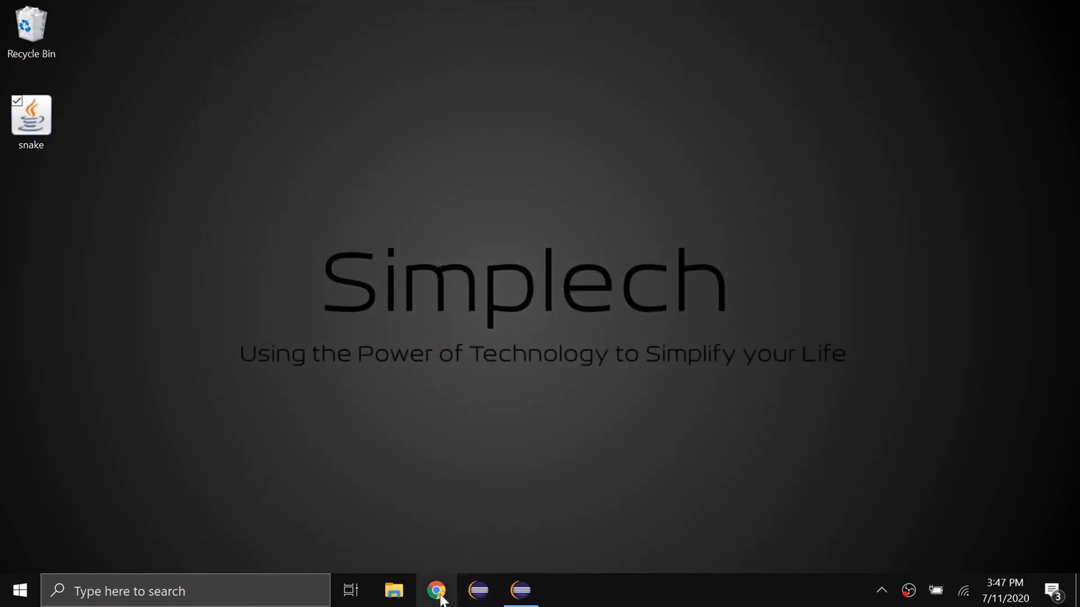
{"action": "left_click", "coordinate": [436, 590]}
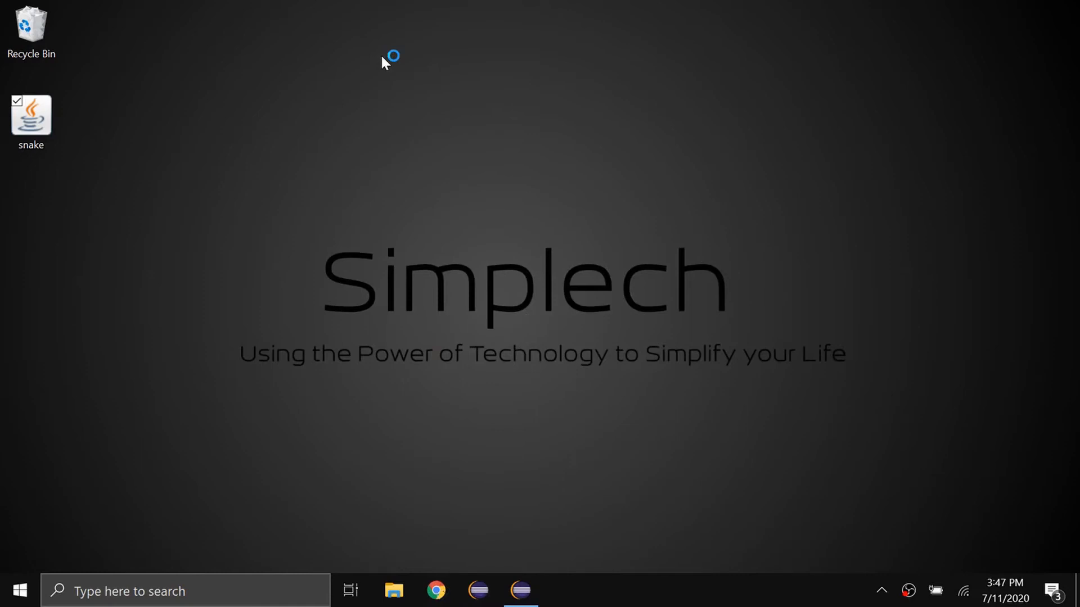
Step: Search Google for 'launch 4j' and go to launch4j.sourceforge.net
{"action": "left_click", "coordinate": [435, 591]}
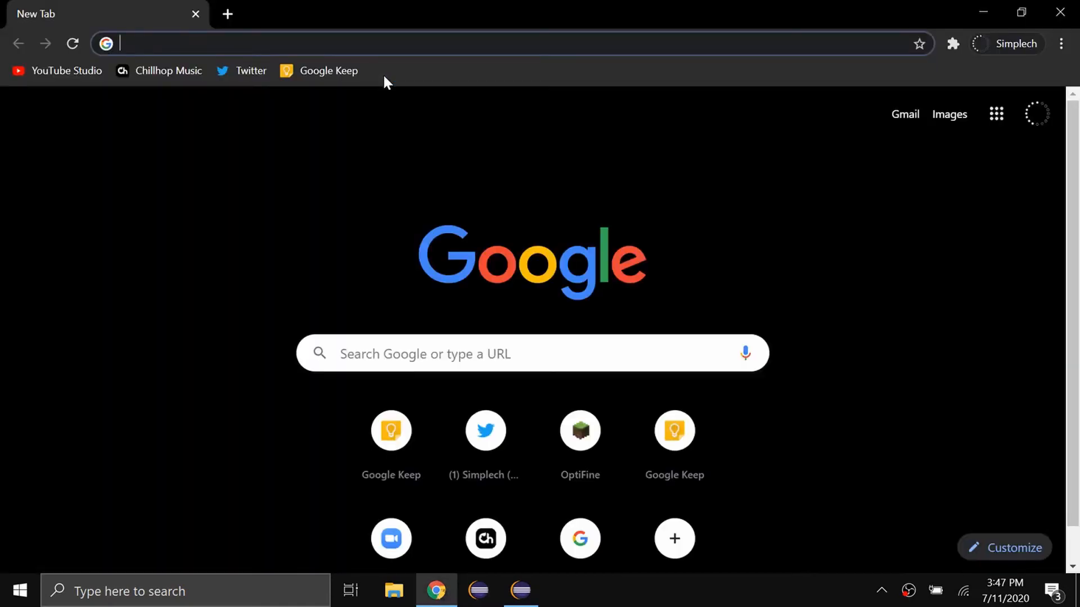
{"action": "type", "text": "launch 4j"}
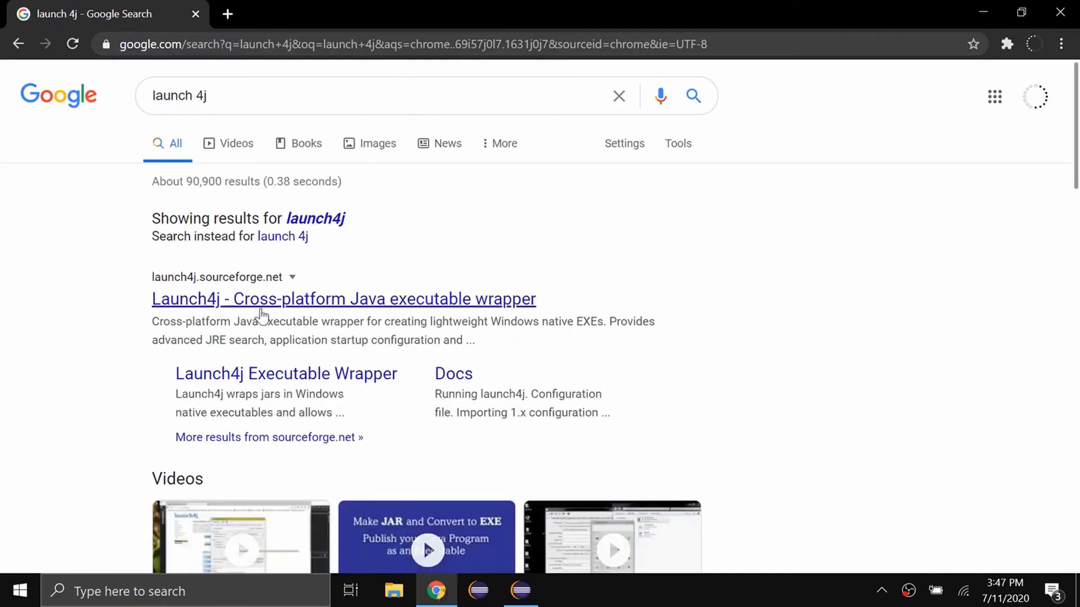
{"action": "left_click", "coordinate": [343, 299]}
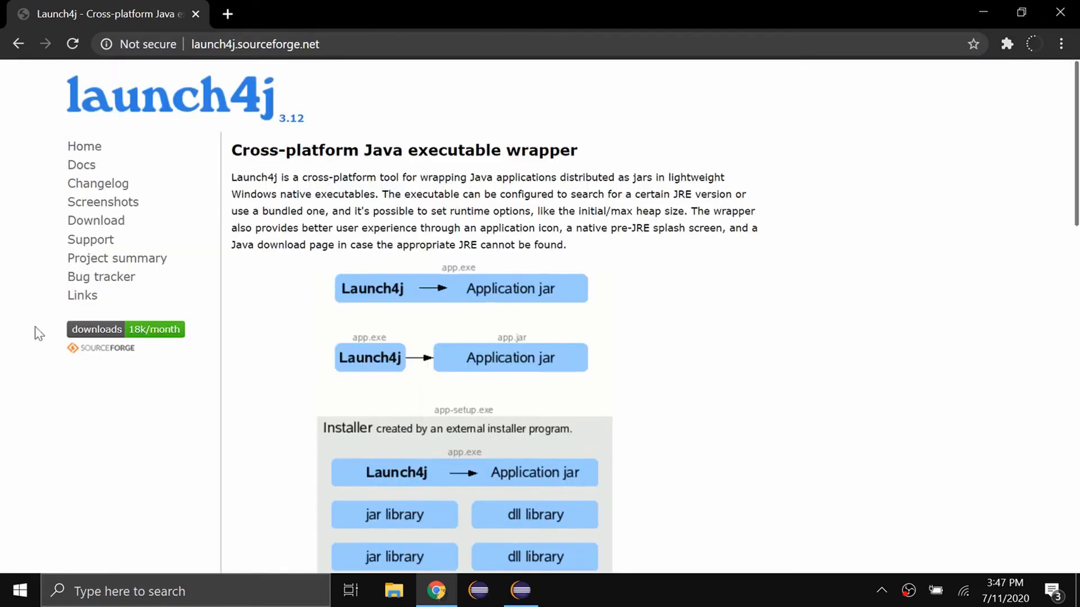
Step: Download the latest Launch4j release from its SourceForge download page
{"action": "left_click", "coordinate": [95, 221]}
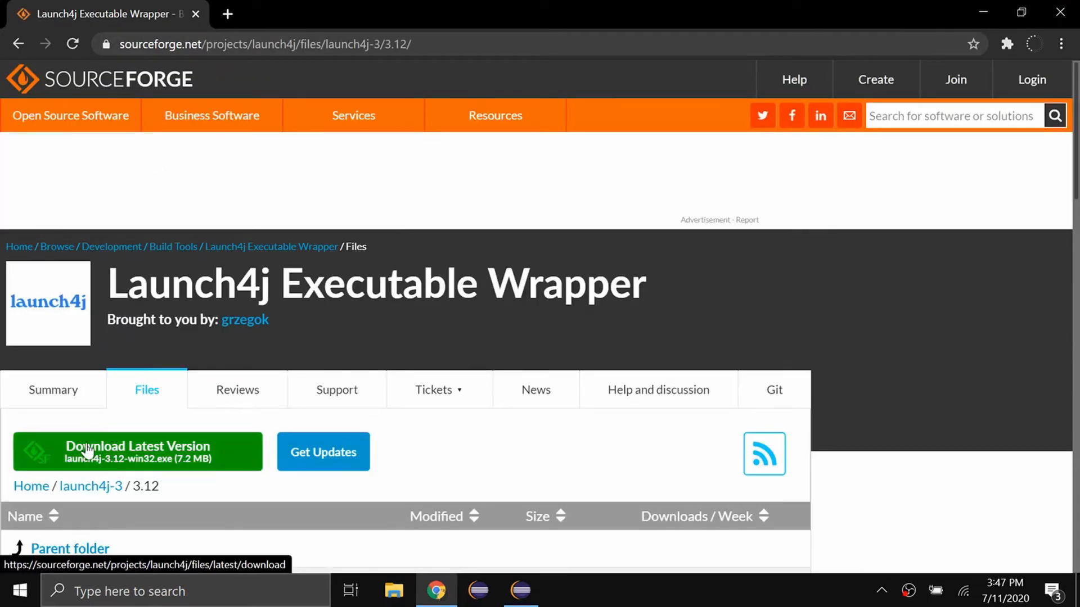
{"action": "left_click", "coordinate": [137, 451]}
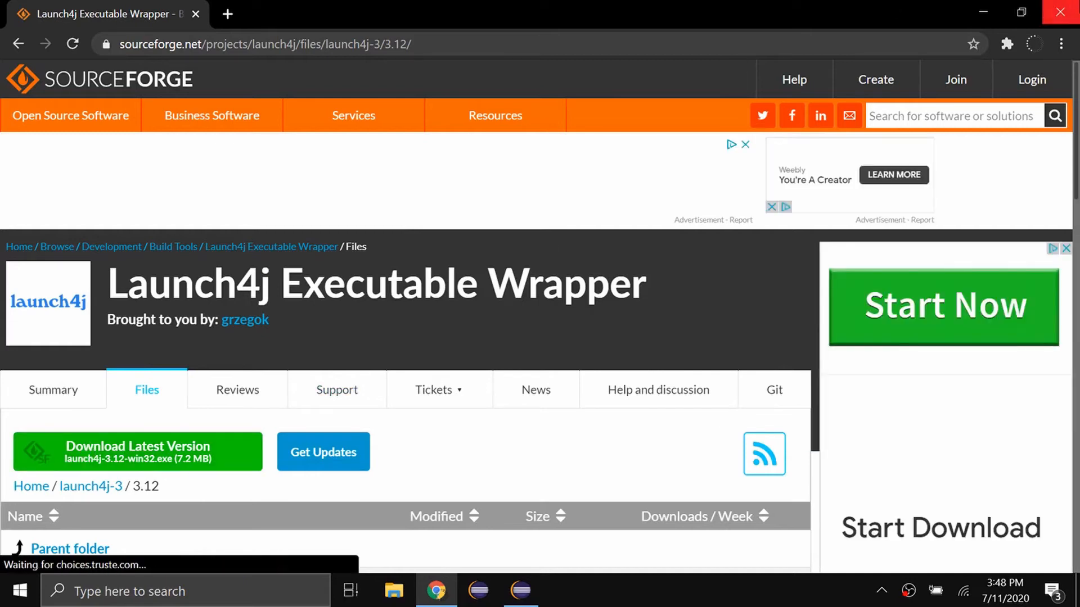
{"action": "type", "text": "launch4j"}
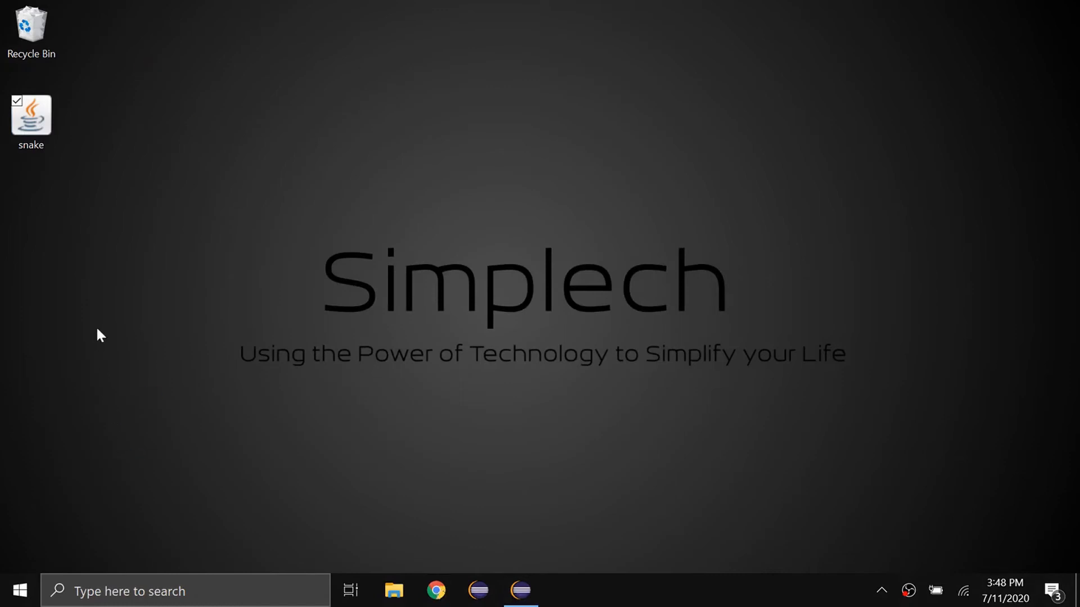
{"action": "mouse_move", "coordinate": [248, 317]}
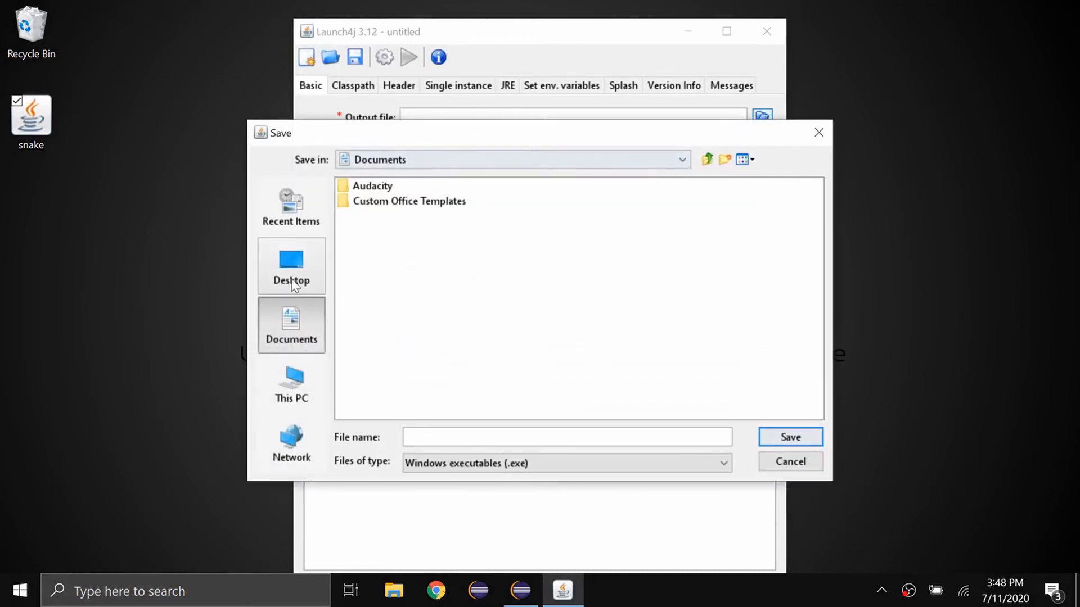
Step: Set the output file to snake.exe on the Desktop
{"action": "left_click", "coordinate": [290, 267]}
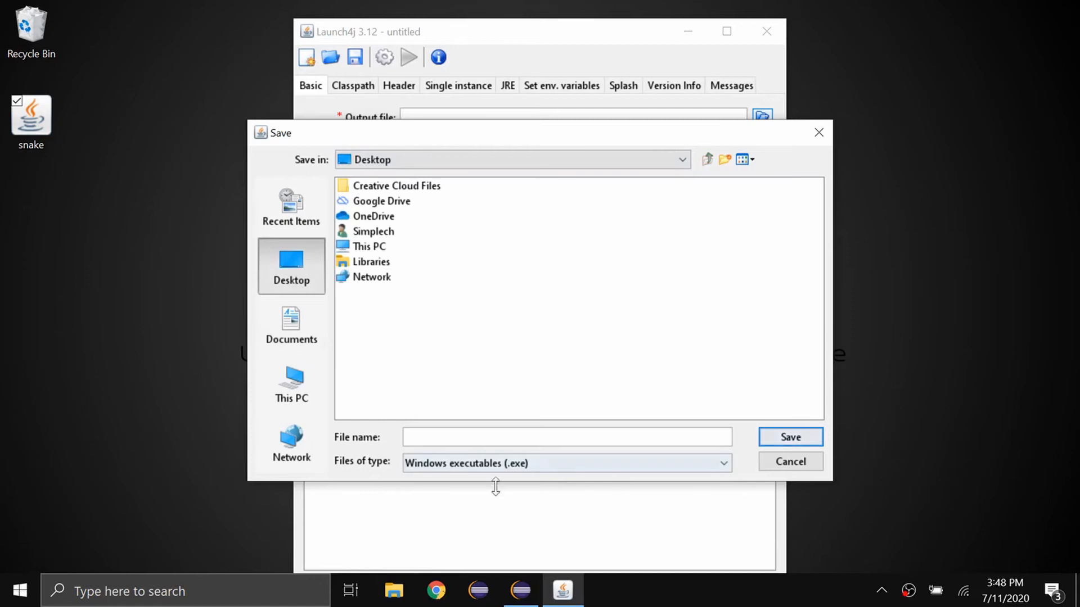
{"action": "type", "text": "snake"}
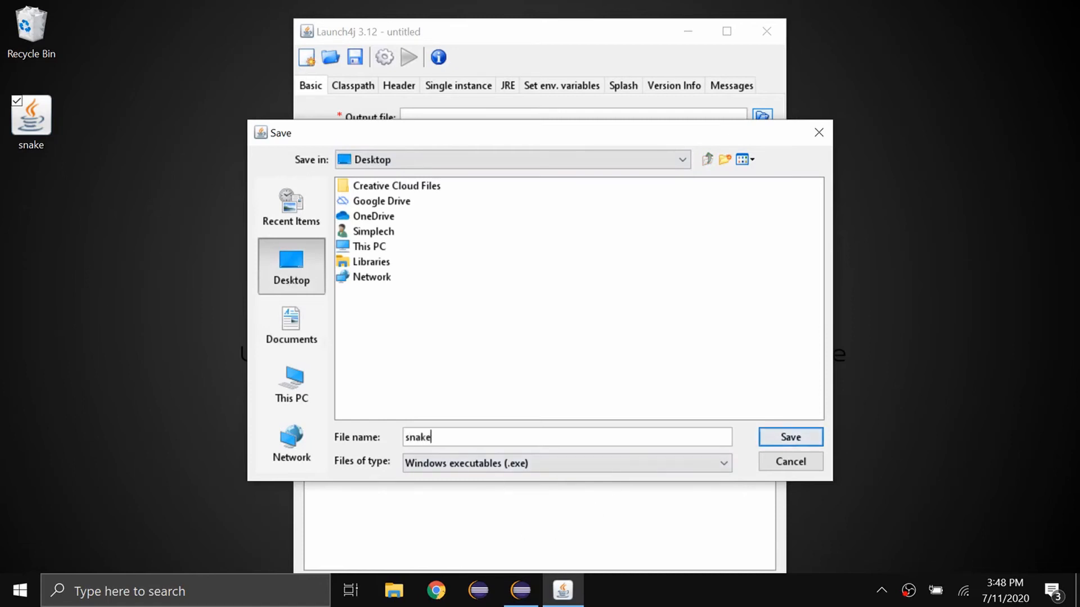
{"action": "left_click", "coordinate": [790, 437]}
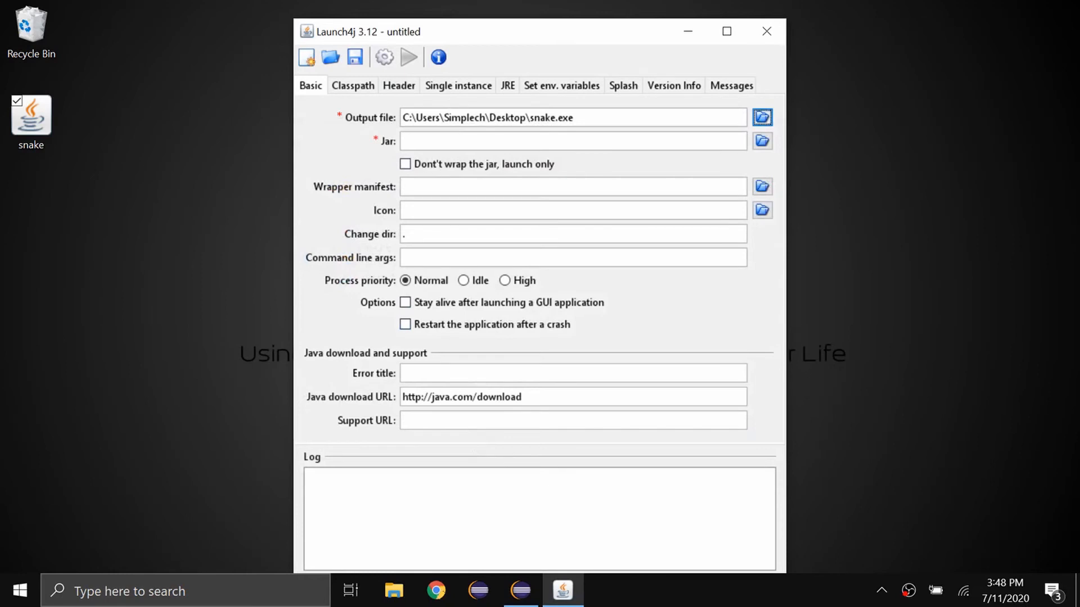
Step: Pick snake.jar as the jar and game_gamepad_logo_icon_146876.ico from Downloads as the icon
{"action": "left_click", "coordinate": [761, 142]}
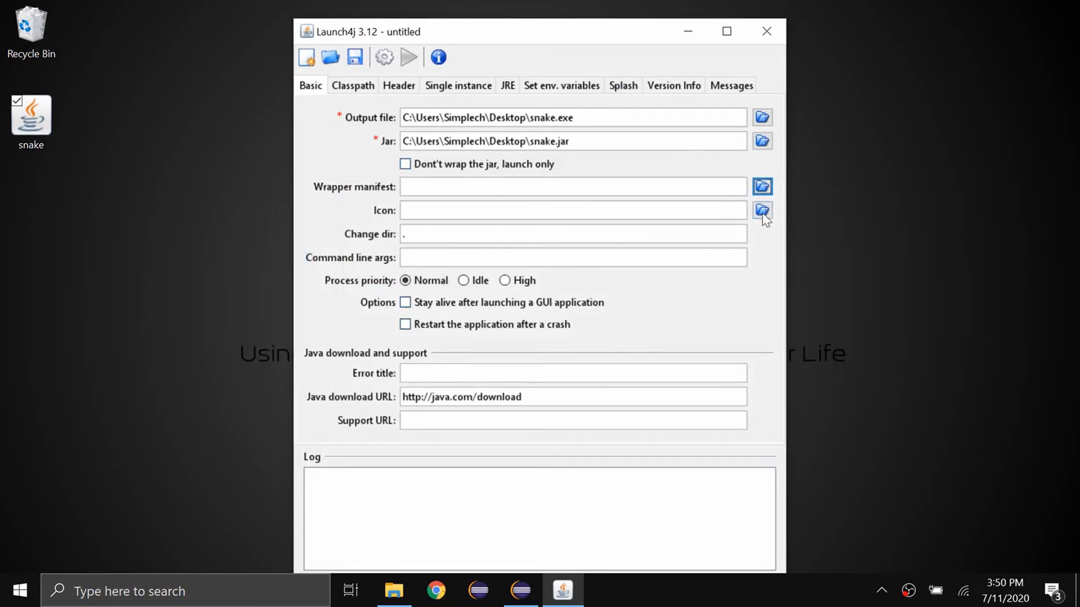
{"action": "left_click", "coordinate": [763, 210]}
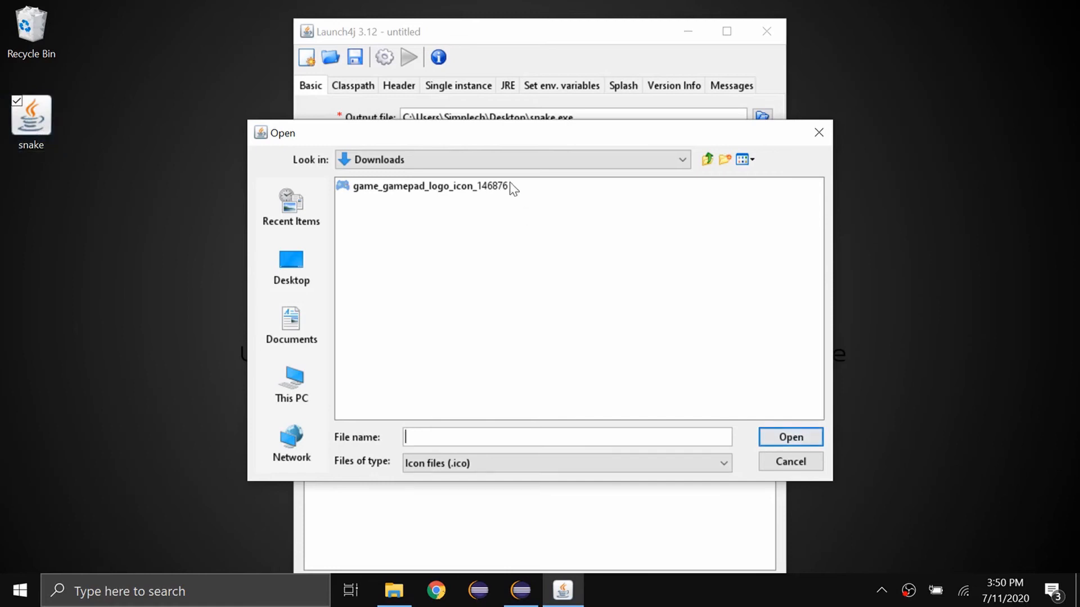
{"action": "left_click", "coordinate": [790, 436]}
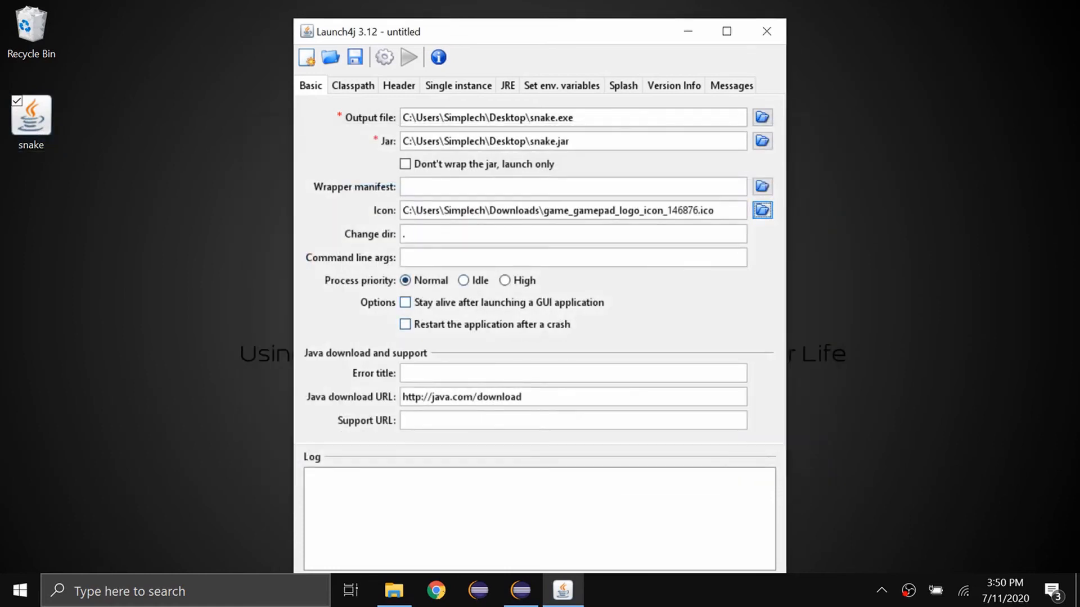
Step: Review Classpath, Header and Splash settings and set Min JRE version to 1
{"action": "left_click", "coordinate": [352, 86]}
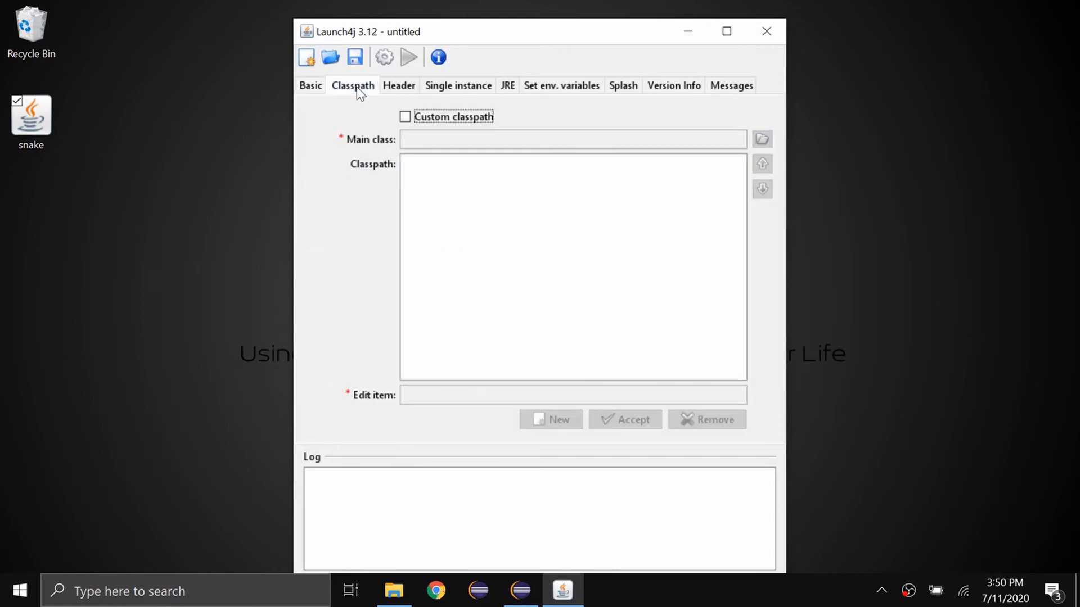
{"action": "left_click", "coordinate": [398, 85]}
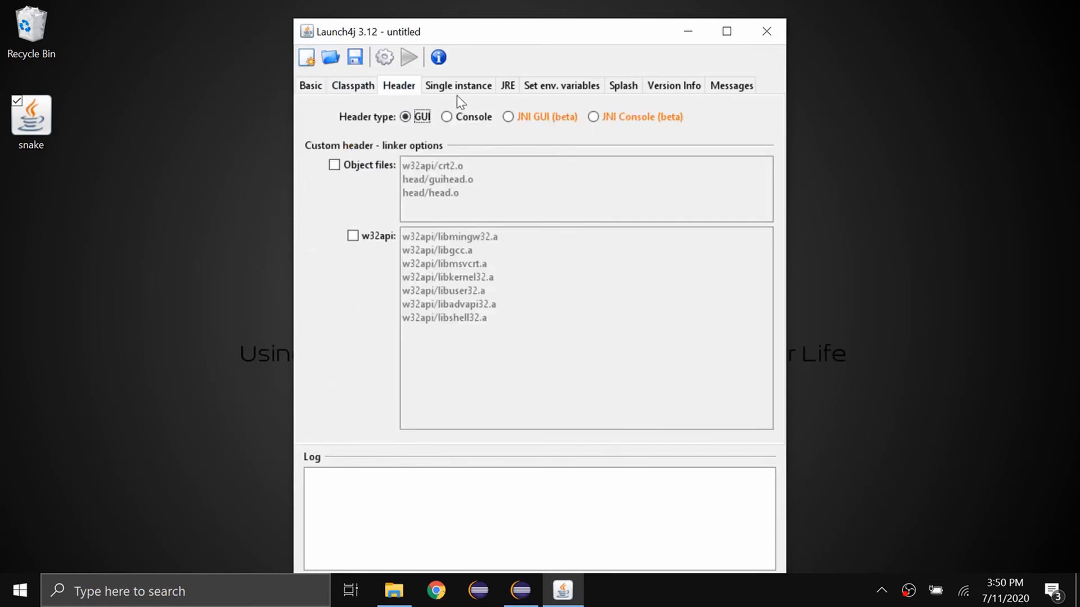
{"action": "left_click", "coordinate": [508, 86]}
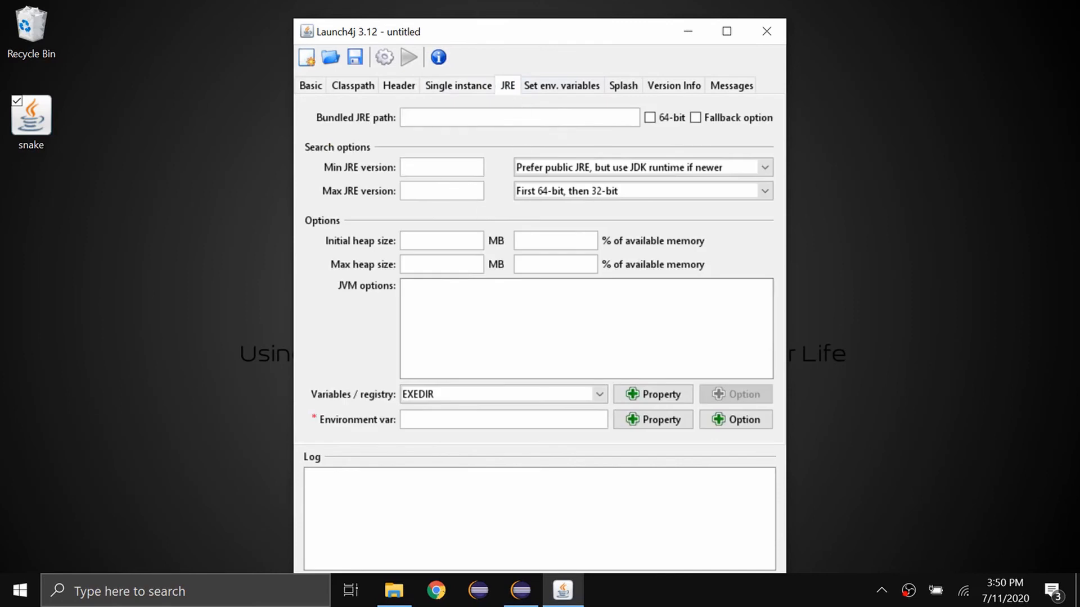
{"action": "type", "text": "1"}
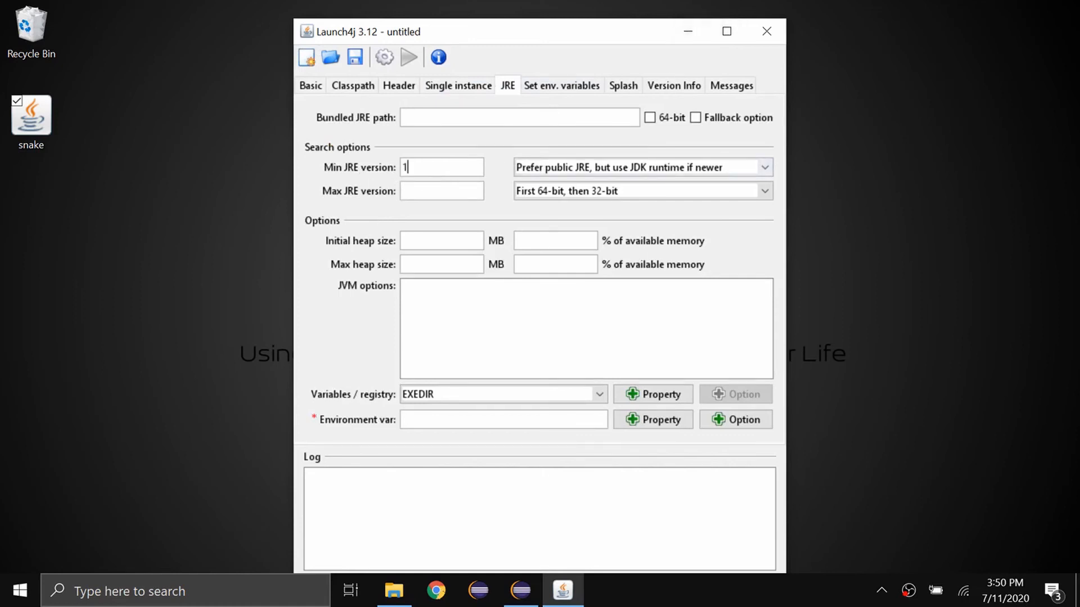
{"action": "left_click", "coordinate": [622, 85]}
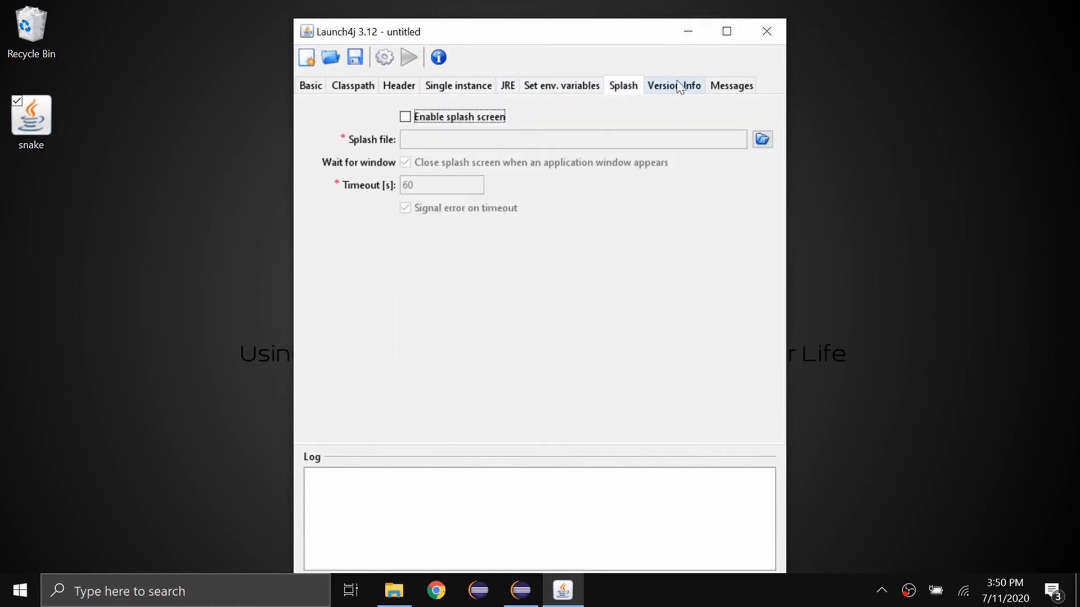
{"action": "left_click", "coordinate": [731, 86]}
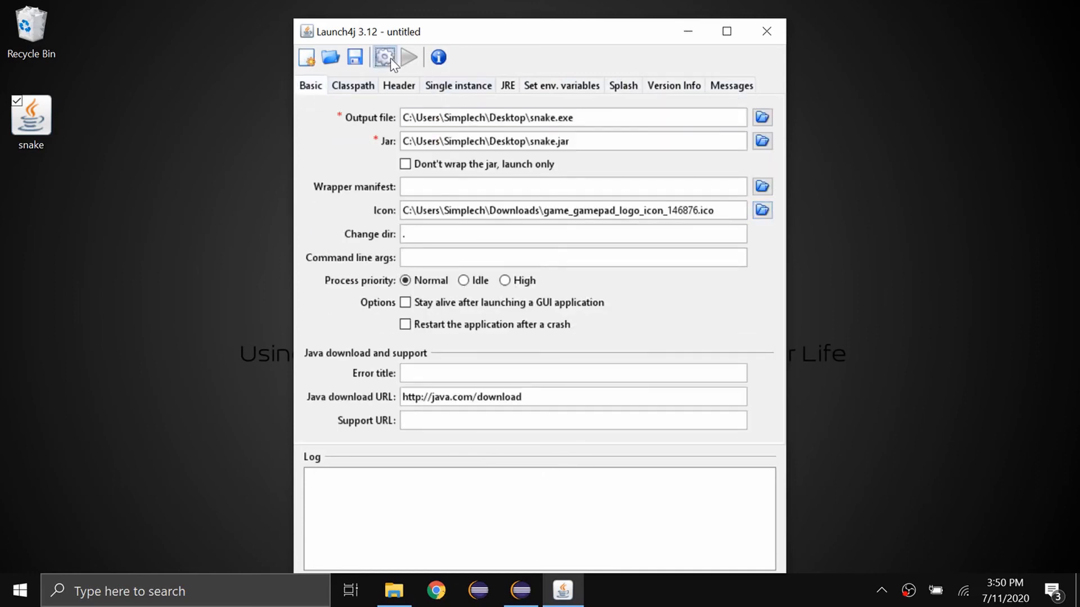
Step: Build the wrapper, saving the configuration as snake.xml on the Desktop to create snake.exe
{"action": "left_click", "coordinate": [384, 58]}
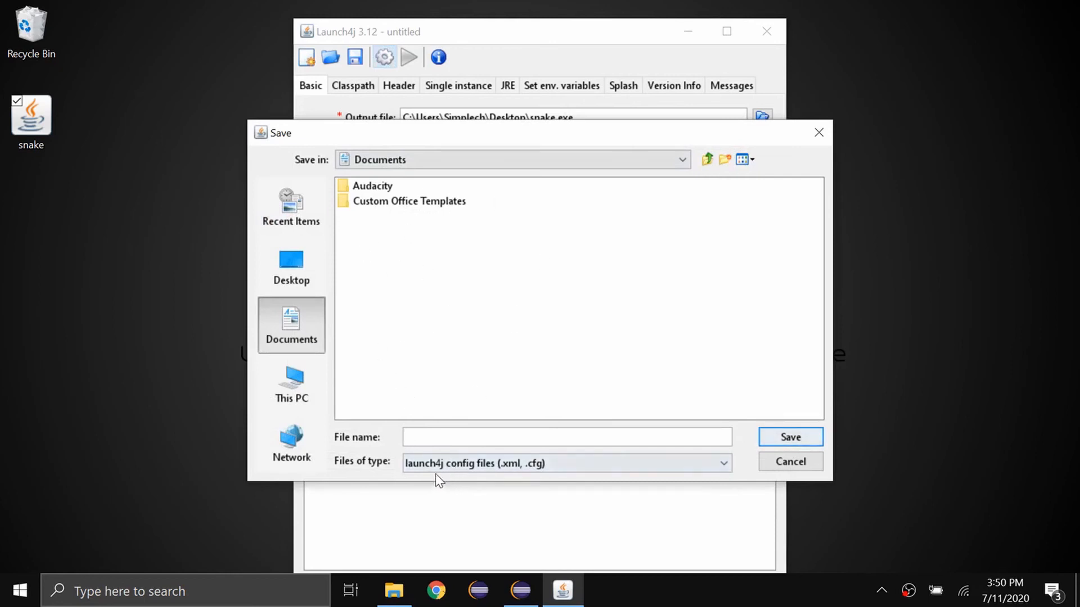
{"action": "left_click", "coordinate": [290, 266]}
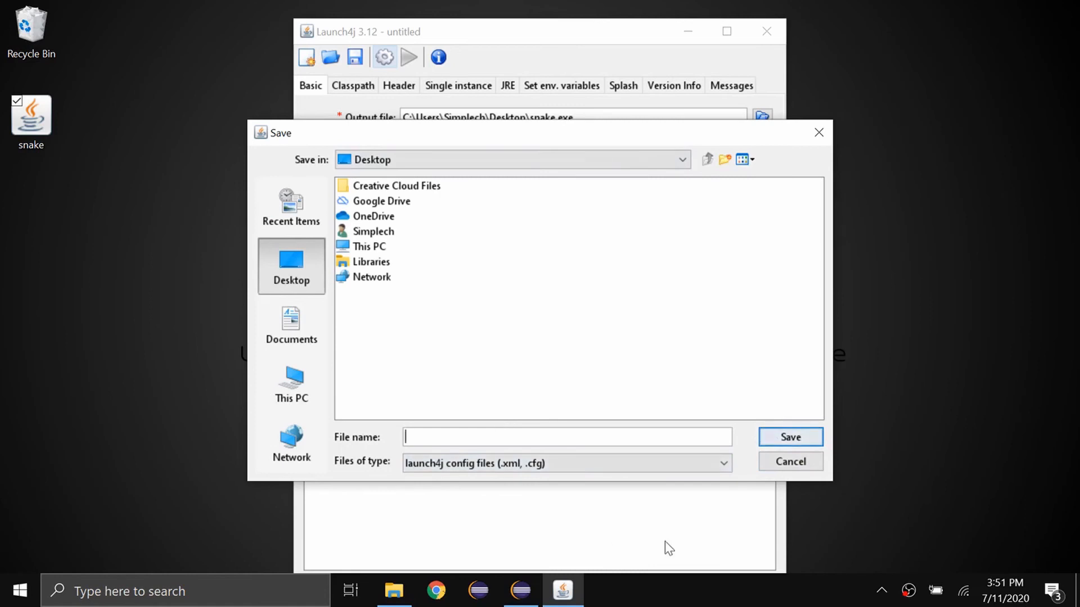
{"action": "type", "text": "snake"}
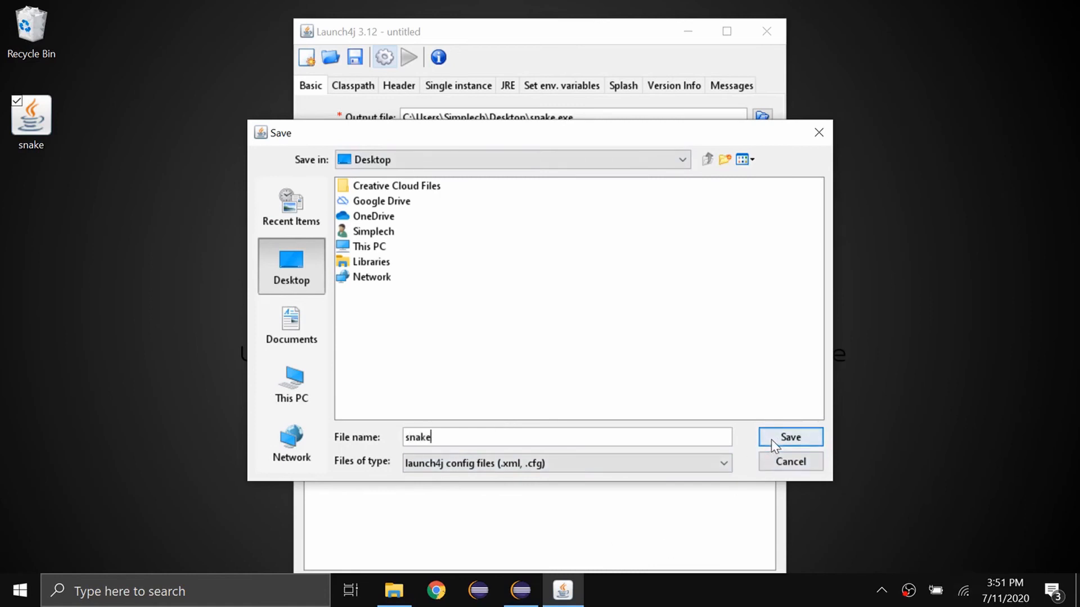
{"action": "left_click", "coordinate": [790, 438]}
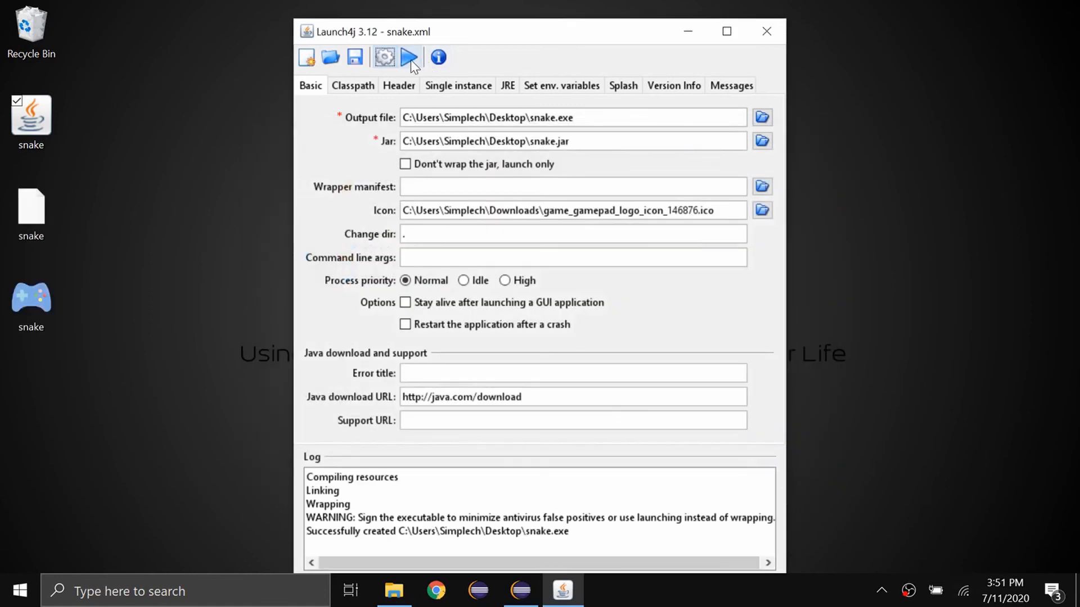
Step: Test-run the built snake.exe, then close Launch4j
{"action": "left_click", "coordinate": [409, 57]}
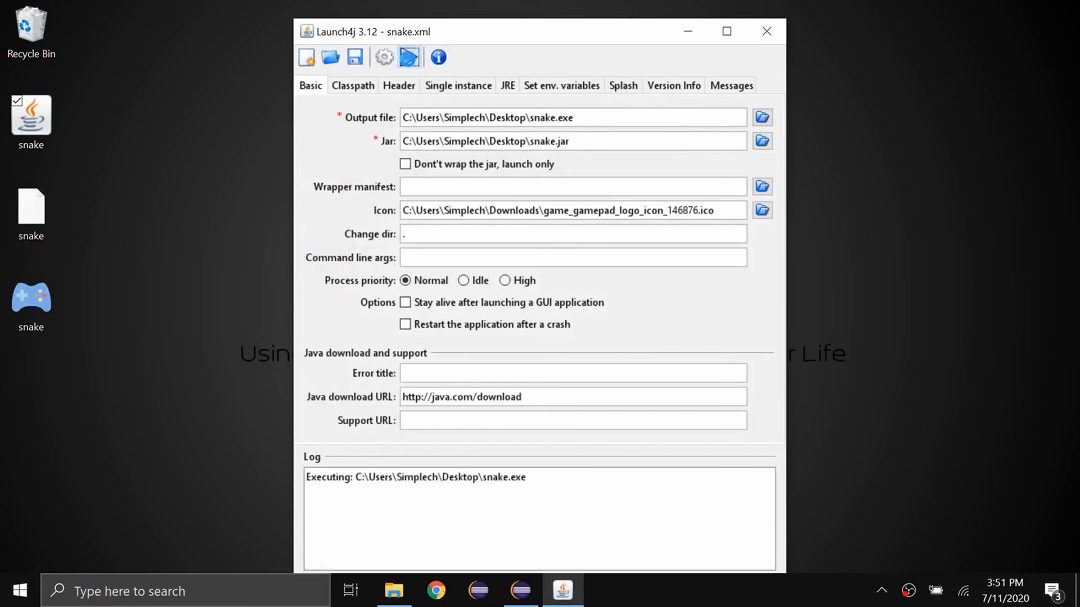
{"action": "left_click", "coordinate": [408, 57]}
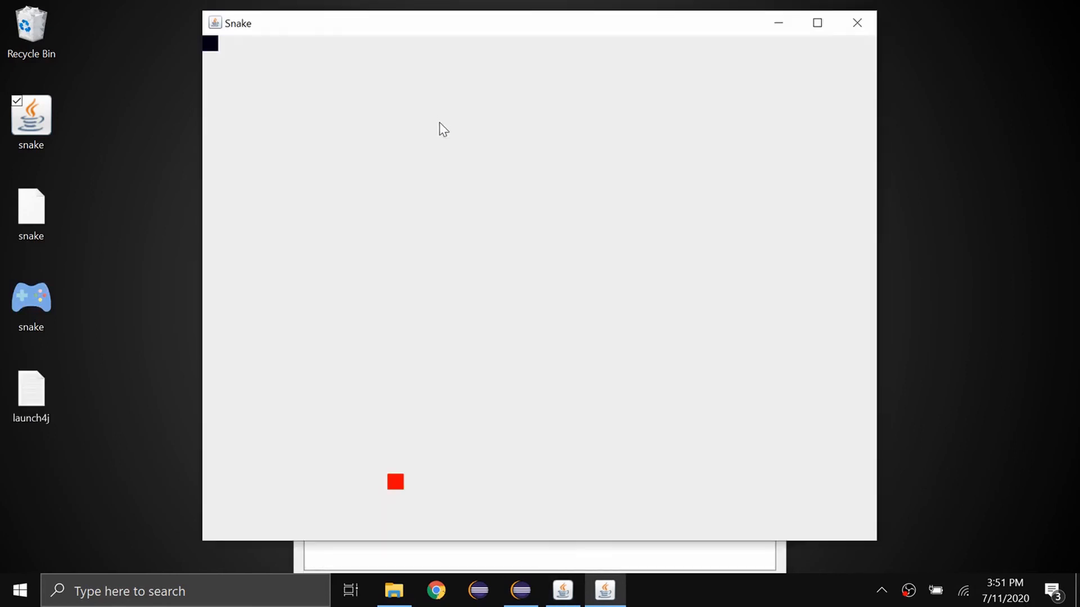
{"action": "mouse_move", "coordinate": [200, 186]}
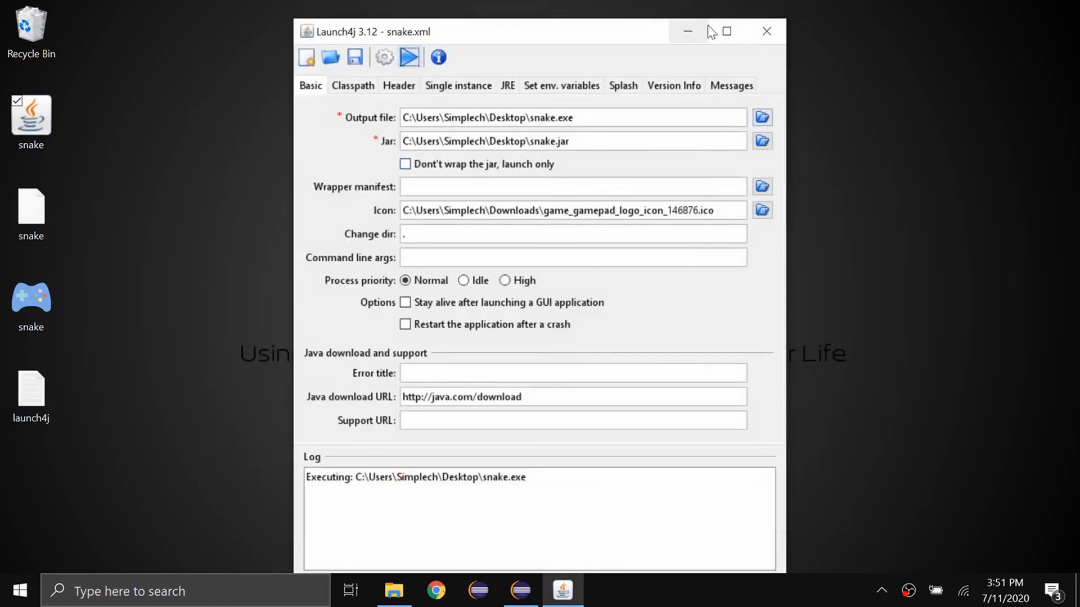
{"action": "left_click", "coordinate": [766, 31]}
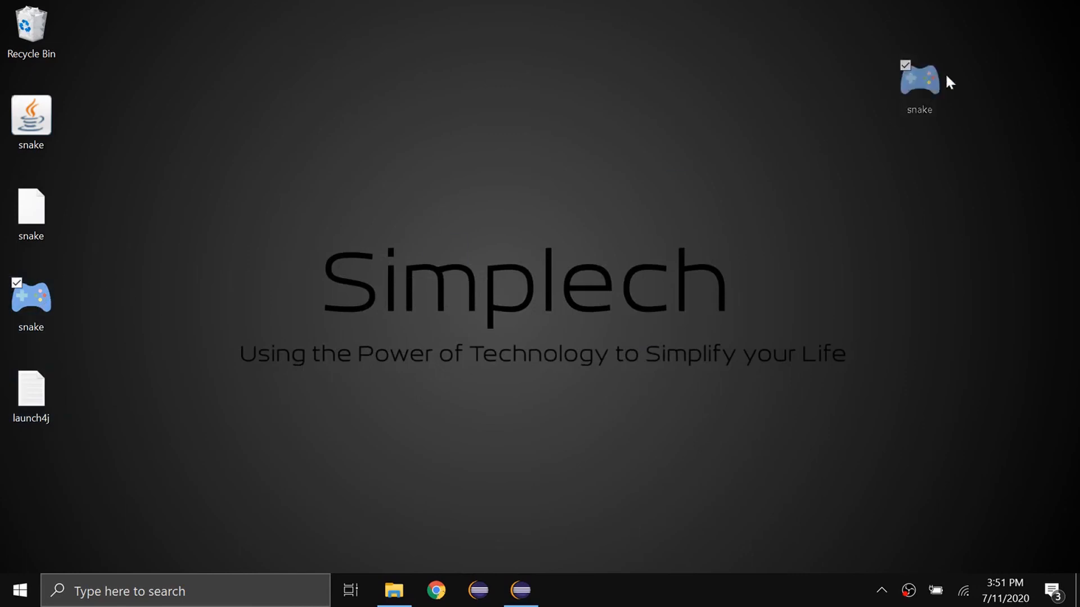
Step: Confirm snake.exe's properties show a 181 KB application and close the Properties window
{"action": "right_click", "coordinate": [919, 78]}
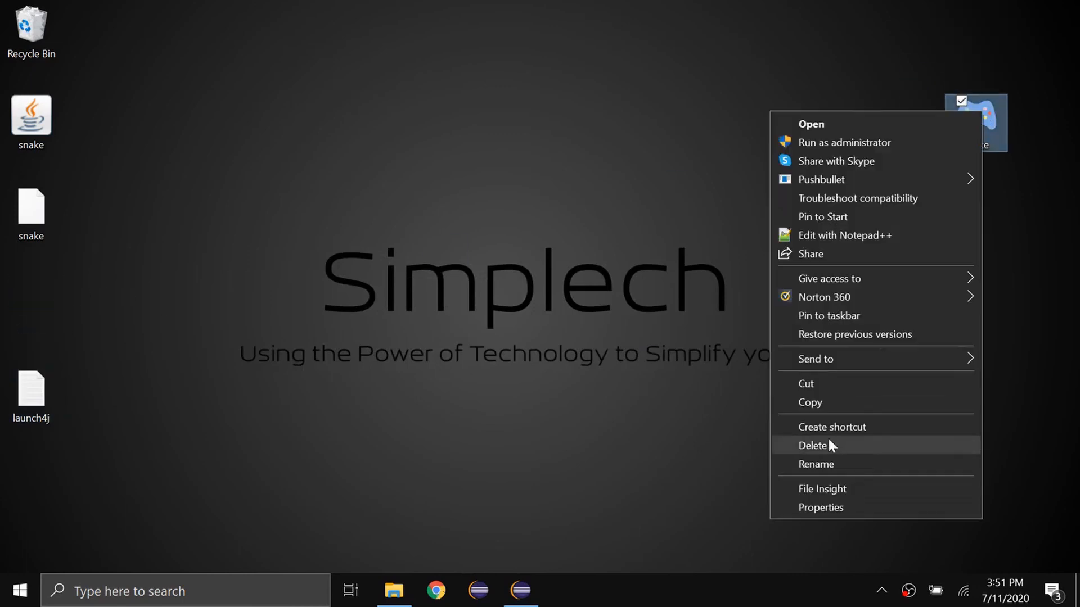
{"action": "left_click", "coordinate": [820, 508]}
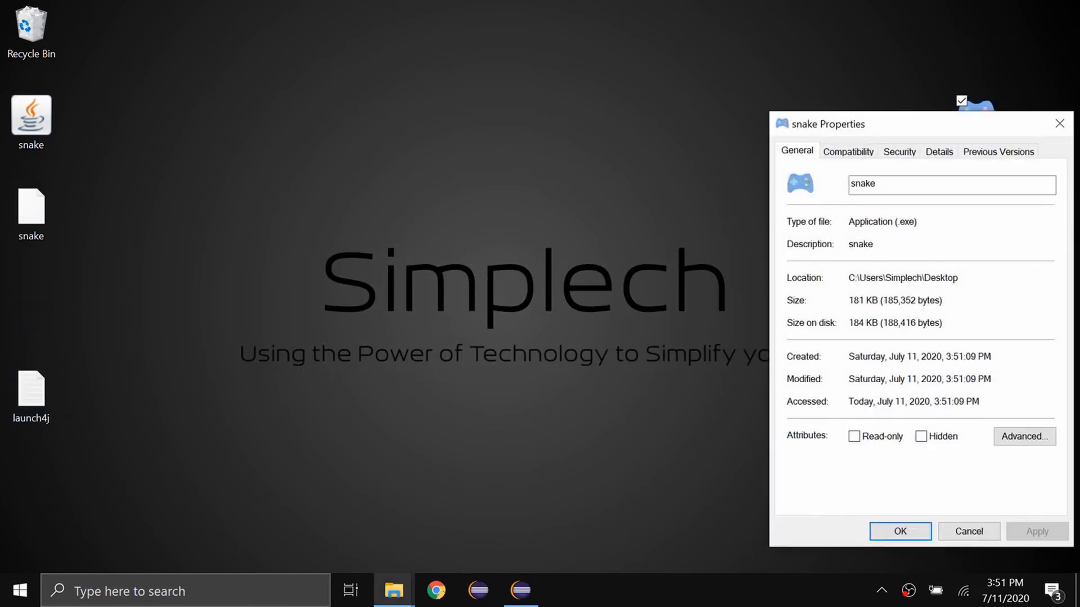
{"action": "double_click", "coordinate": [881, 222]}
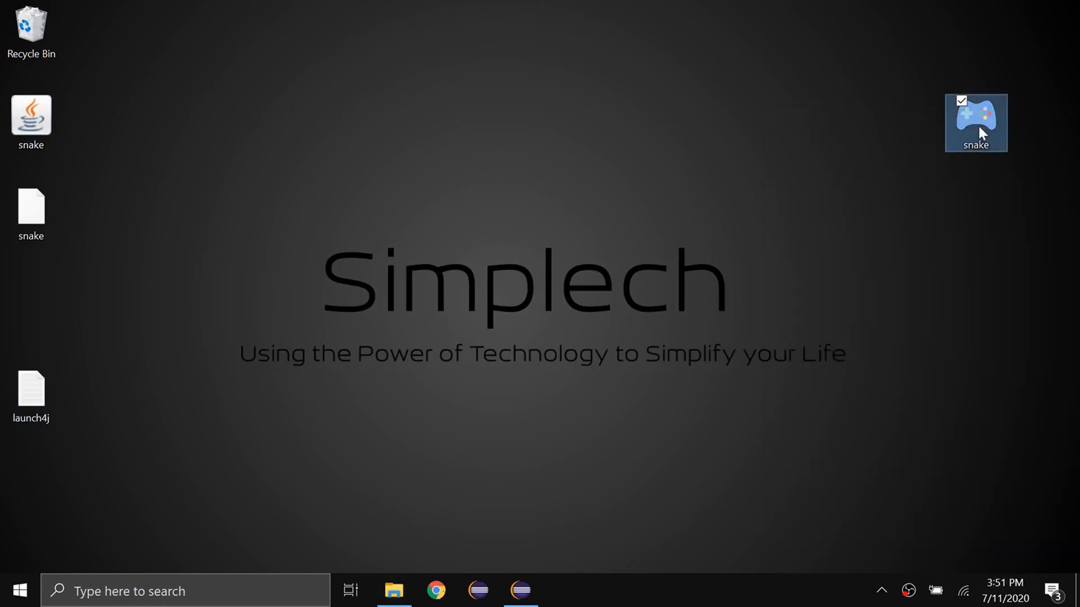
Step: Launch the Snake game directly from the snake.exe desktop icon
{"action": "double_click", "coordinate": [975, 123]}
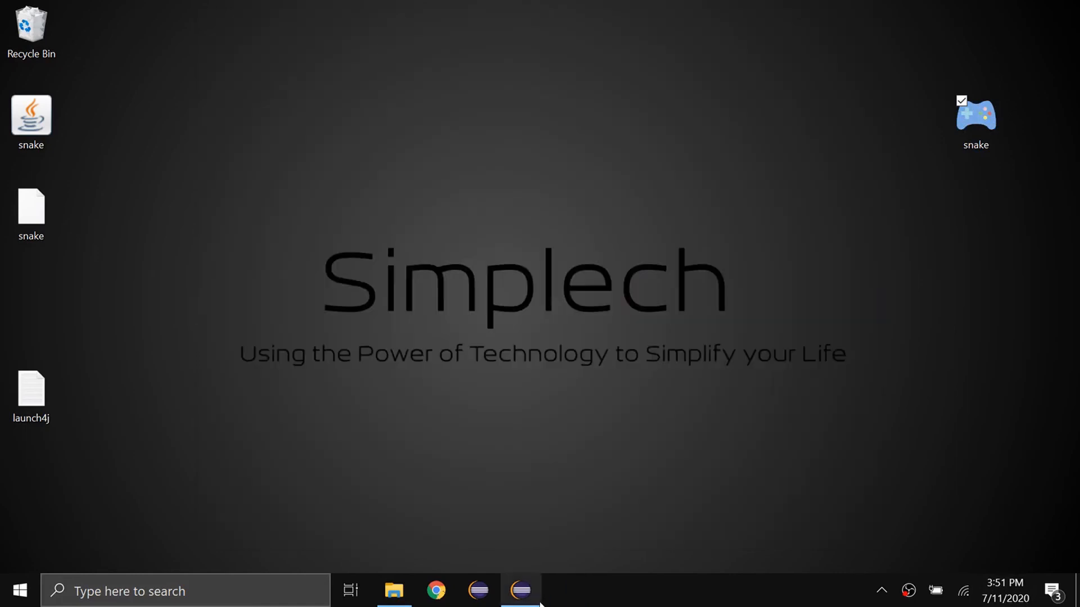
{"action": "left_click", "coordinate": [520, 591]}
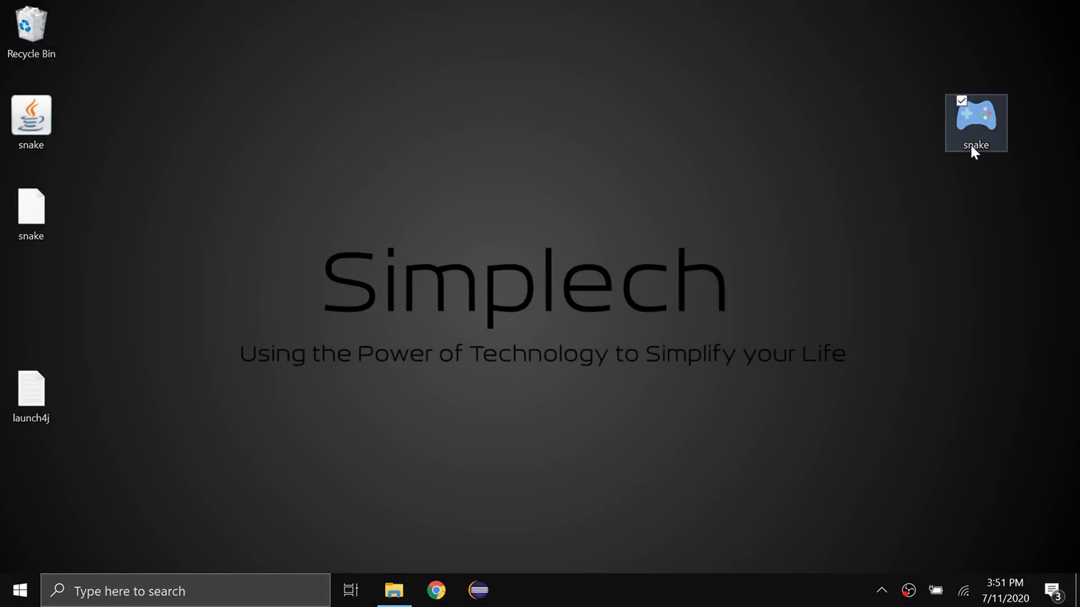
{"action": "double_click", "coordinate": [975, 123]}
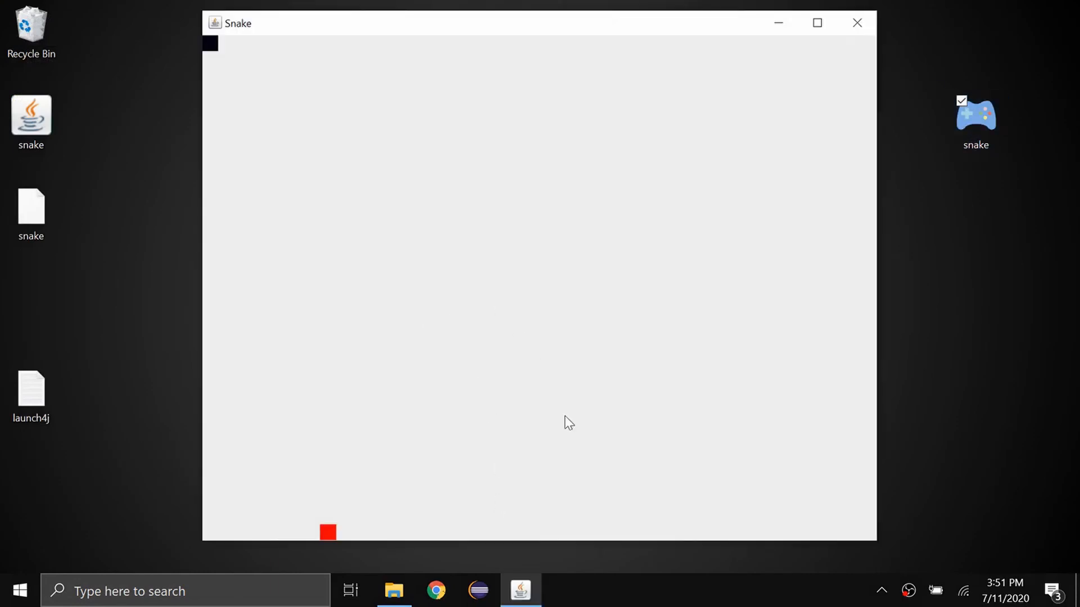